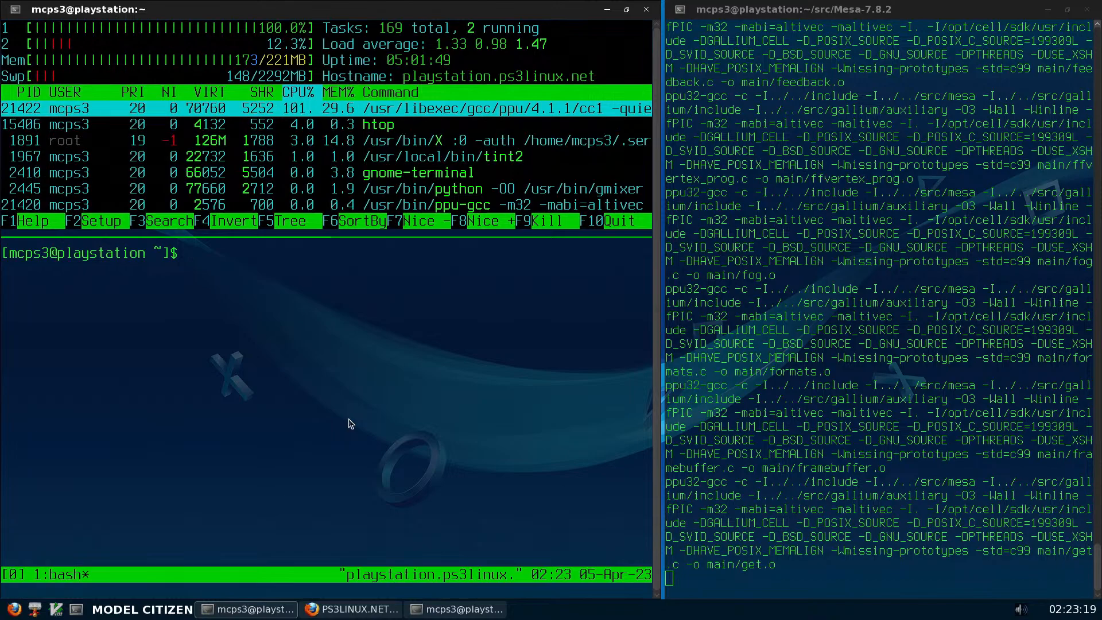
Change directory toward the /usr/lib python3.7 folder
text(cd)
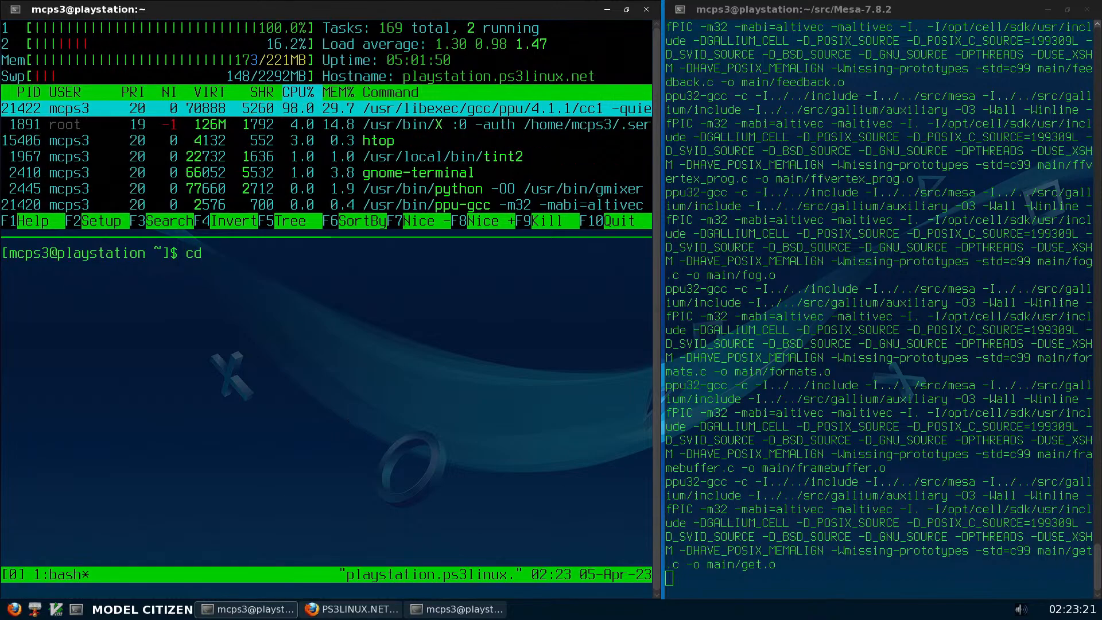
text(/)
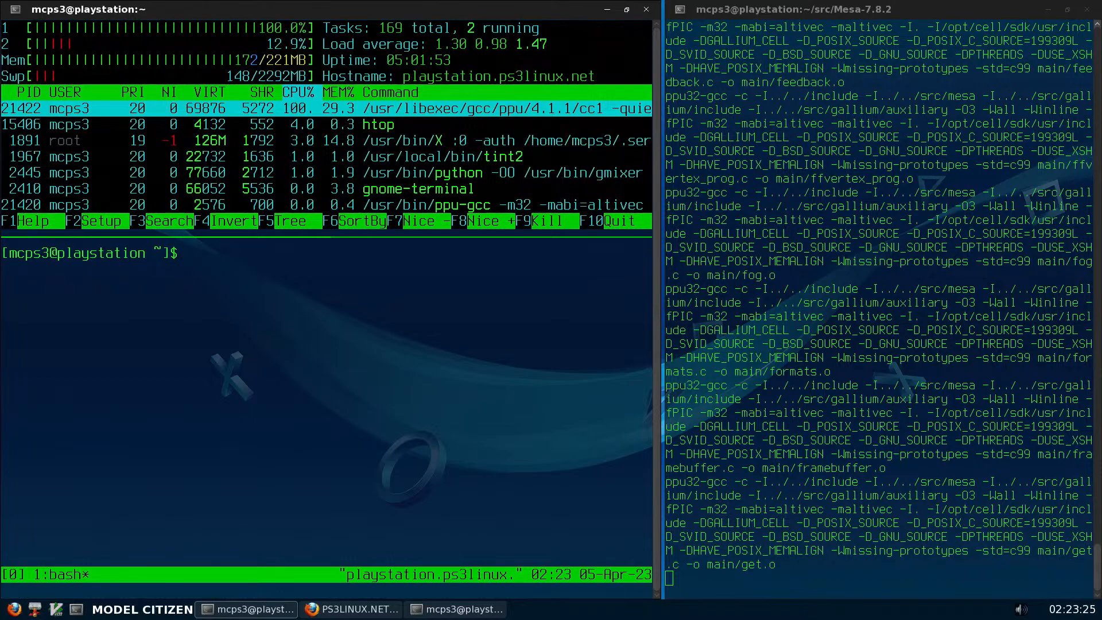
text(ll)
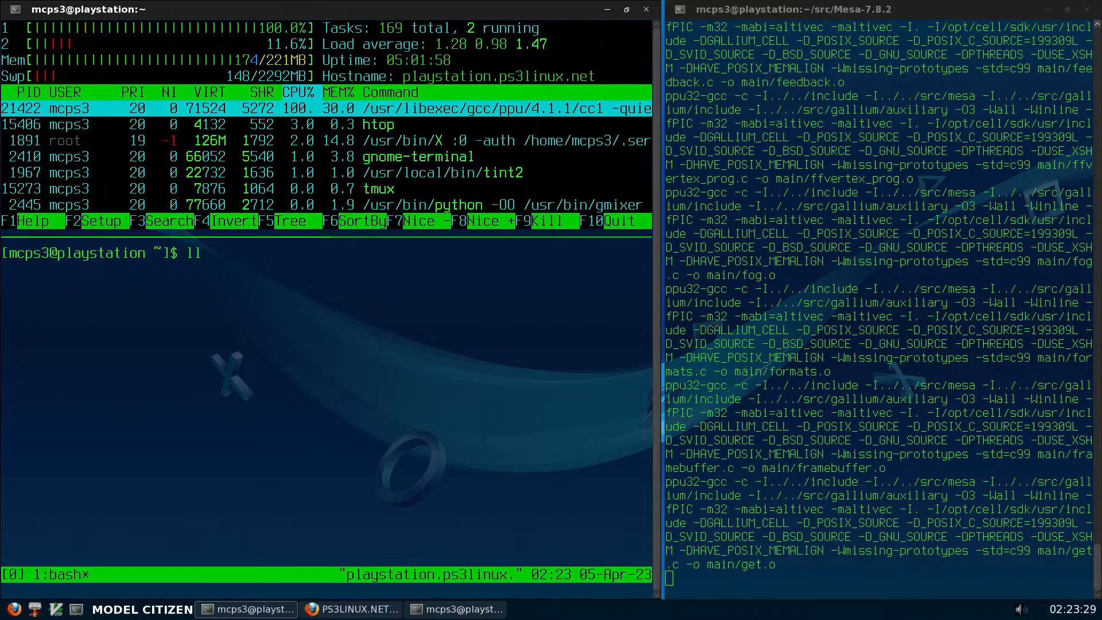
text(/)
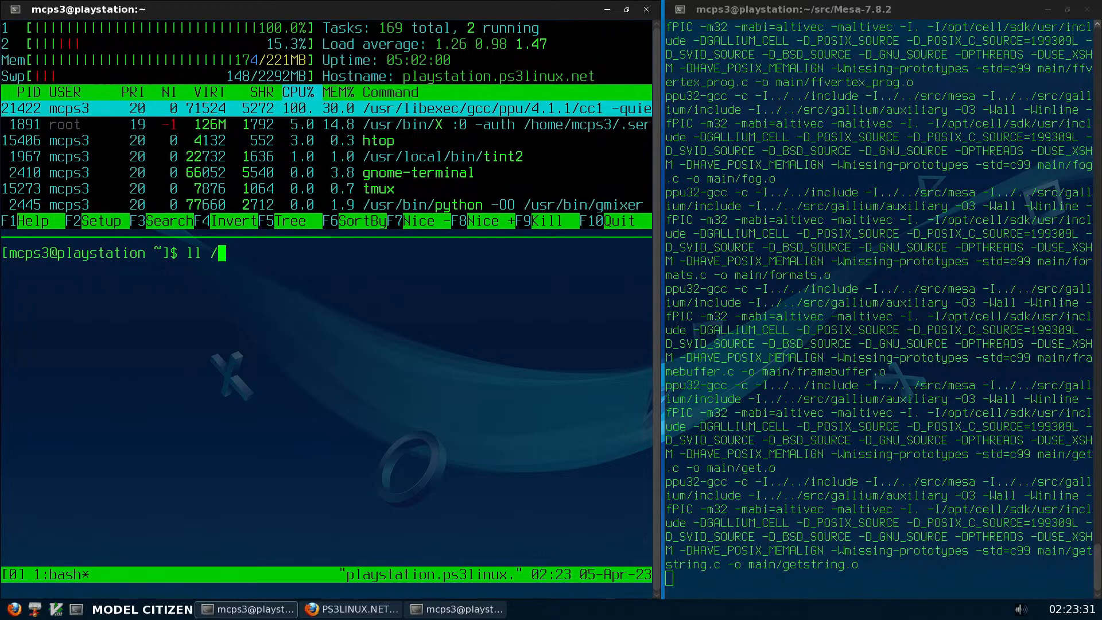
text(usr/local/bin/py)
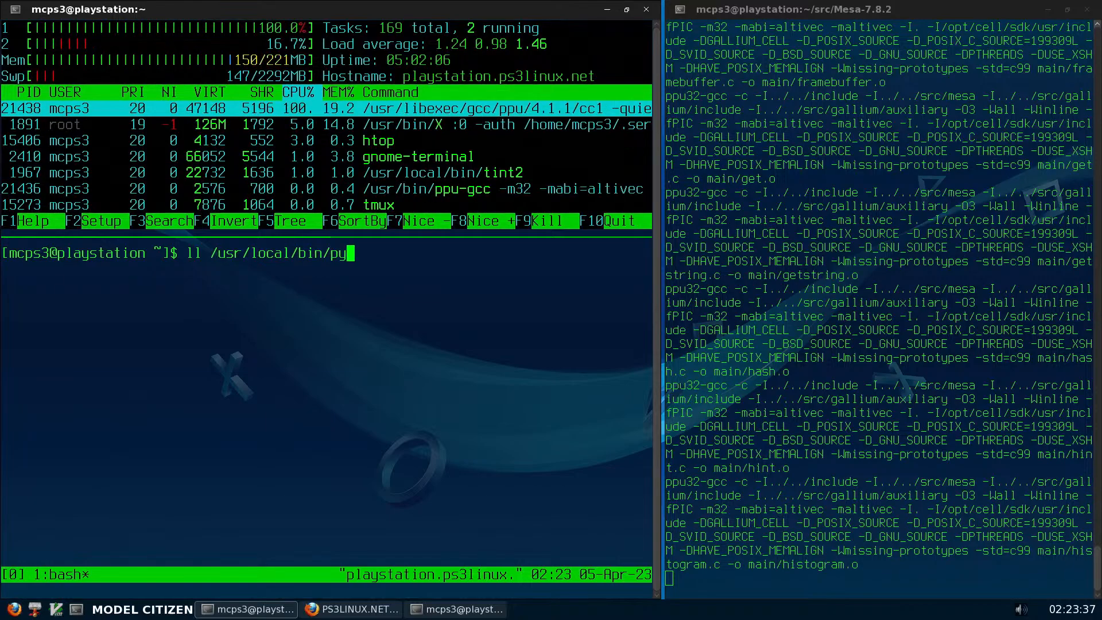
text(thon3)
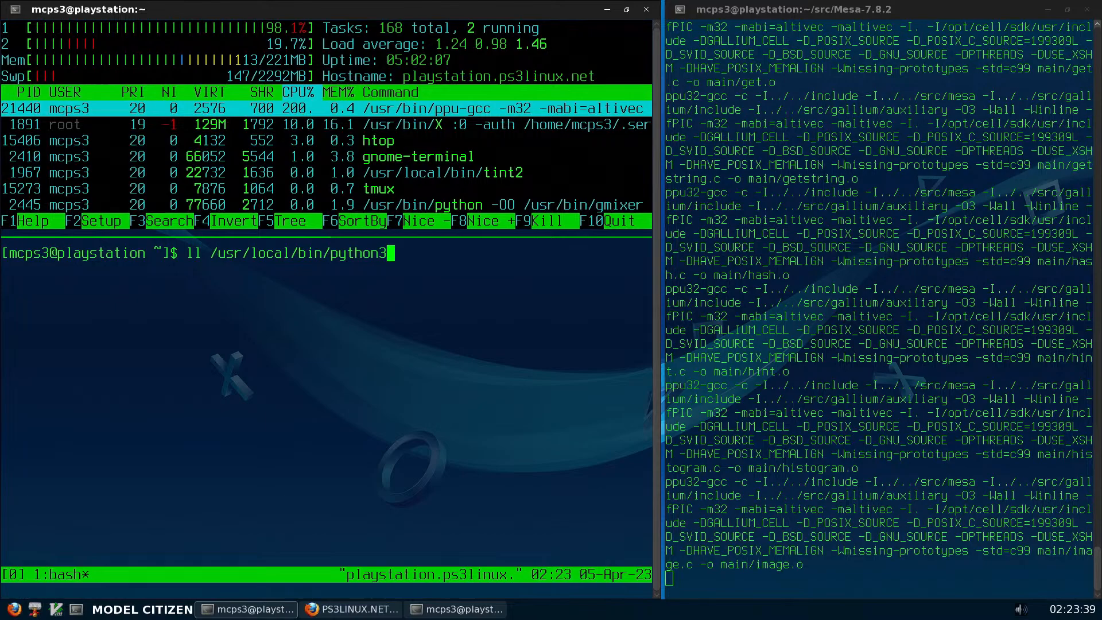
text(.7)
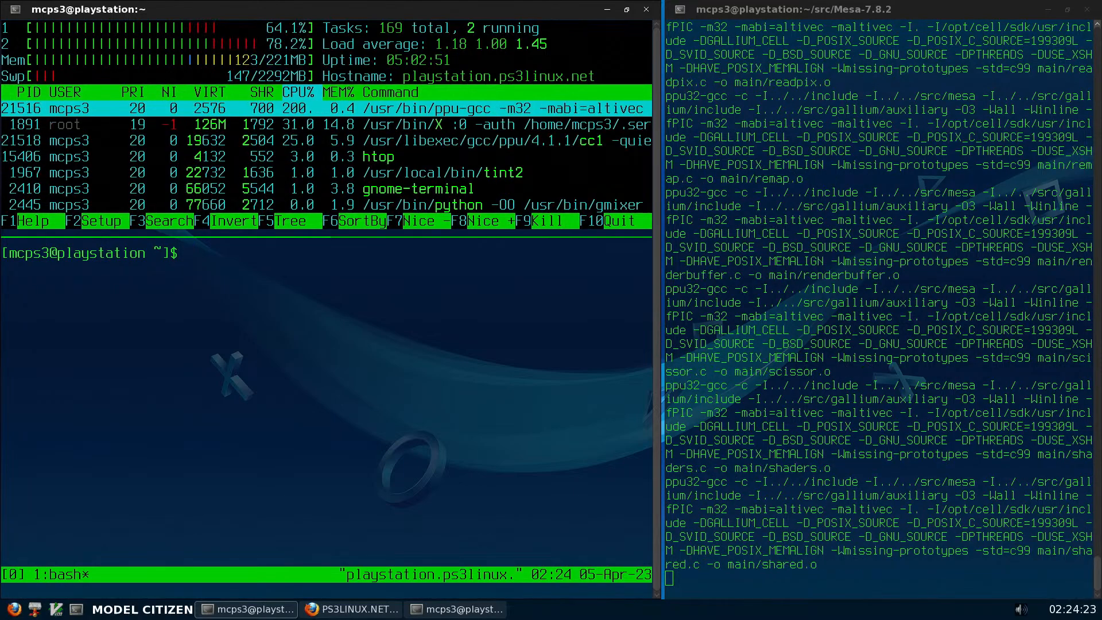
Enter the chatgpt folder and source chatgpt/bin/activate
text(cd)
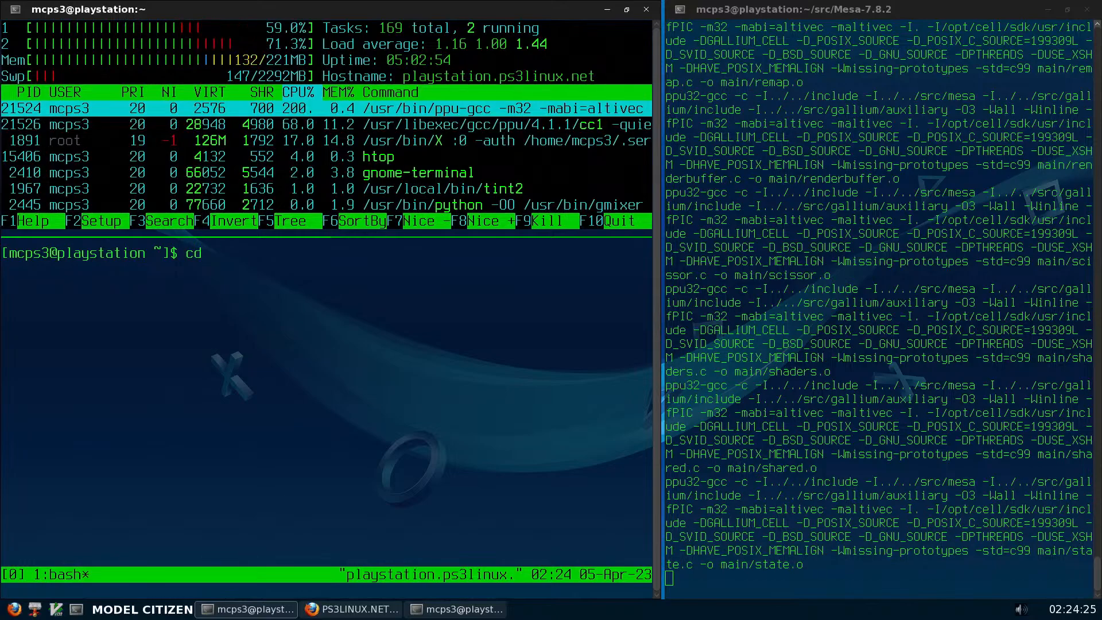
text(chatgpt/)
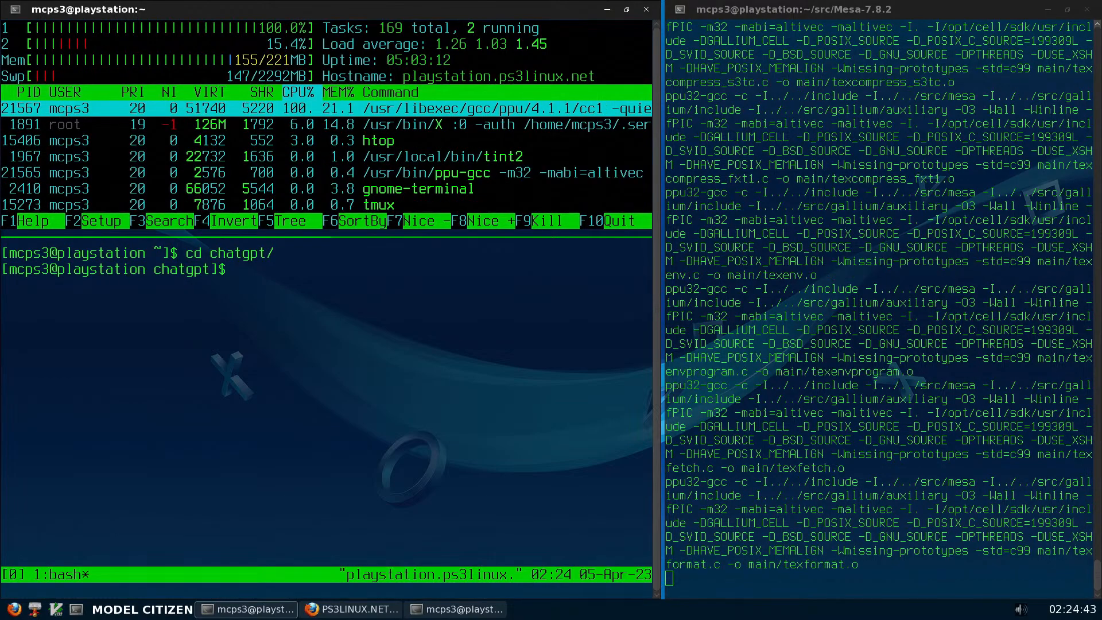
text(soure)
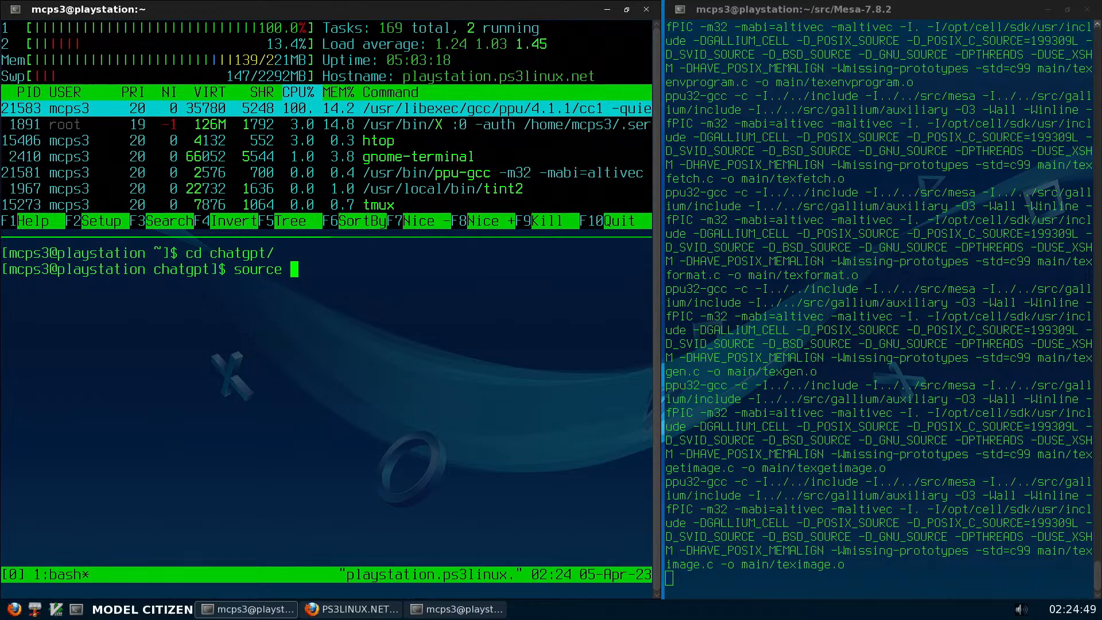
text(chatgpt/)
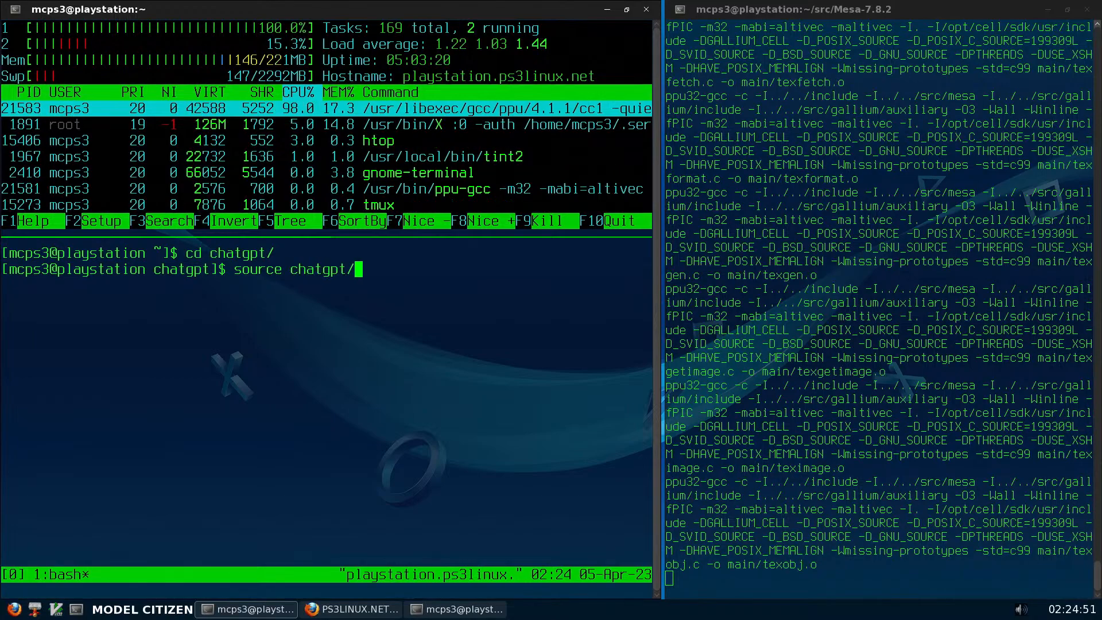
text(bin/)
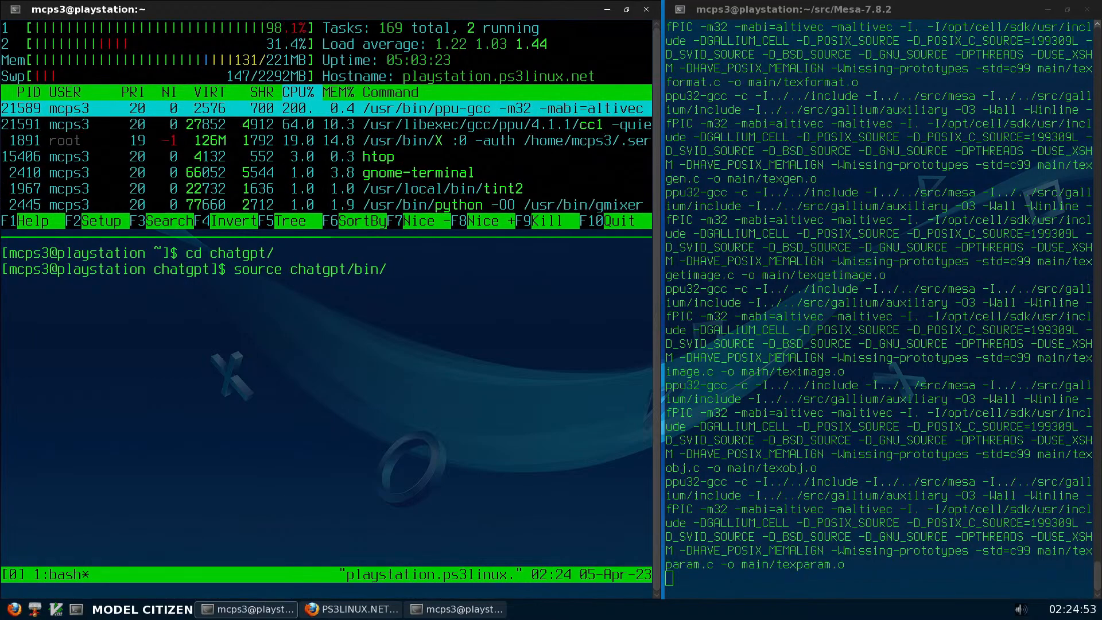
text(activate)
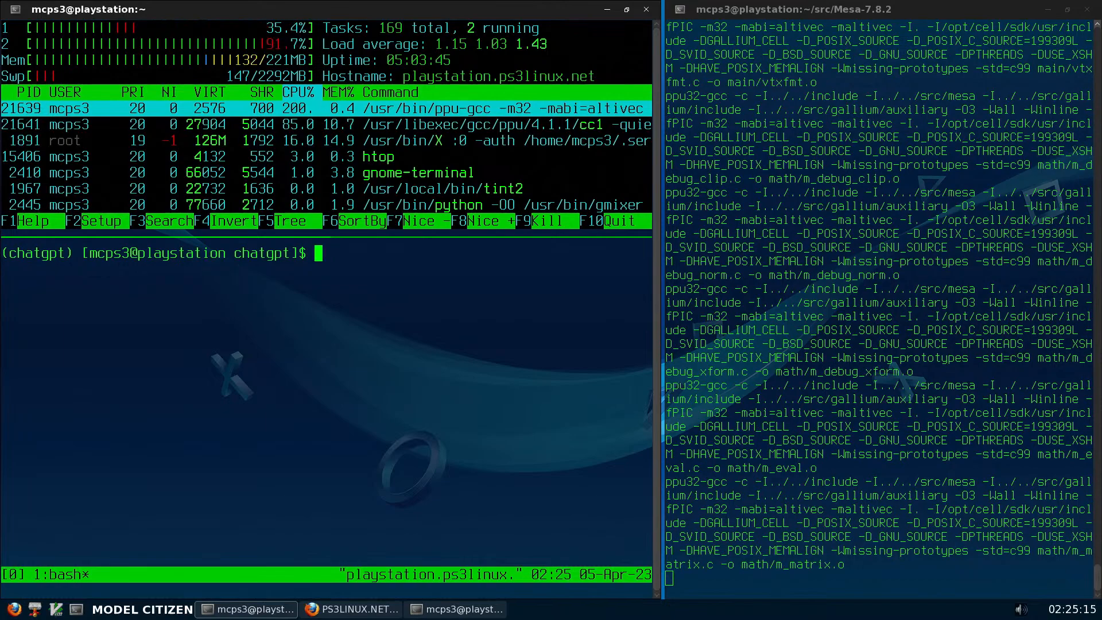
Enter the sgpt --chat chatgpt command with an empty quoted prompt
text(sa)
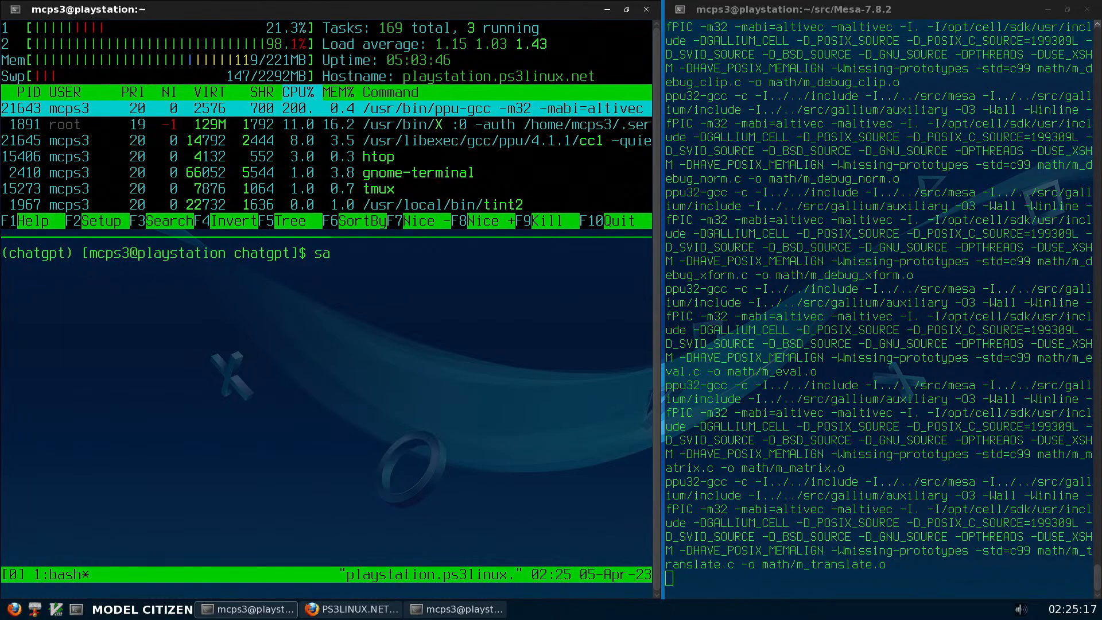
key(BackSpace)
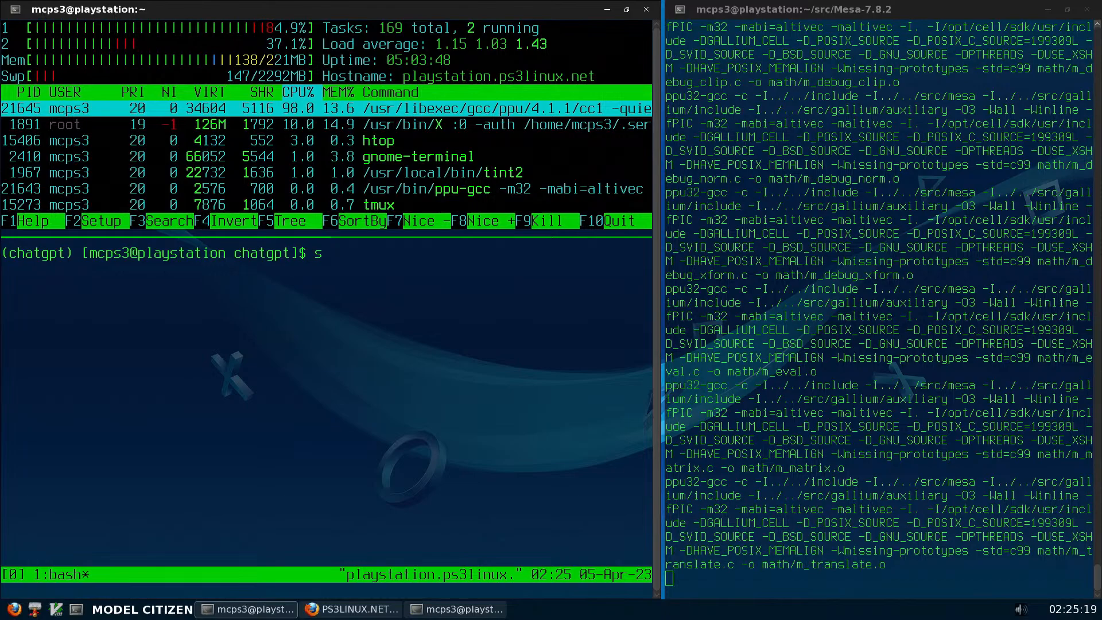
text(gpt --)
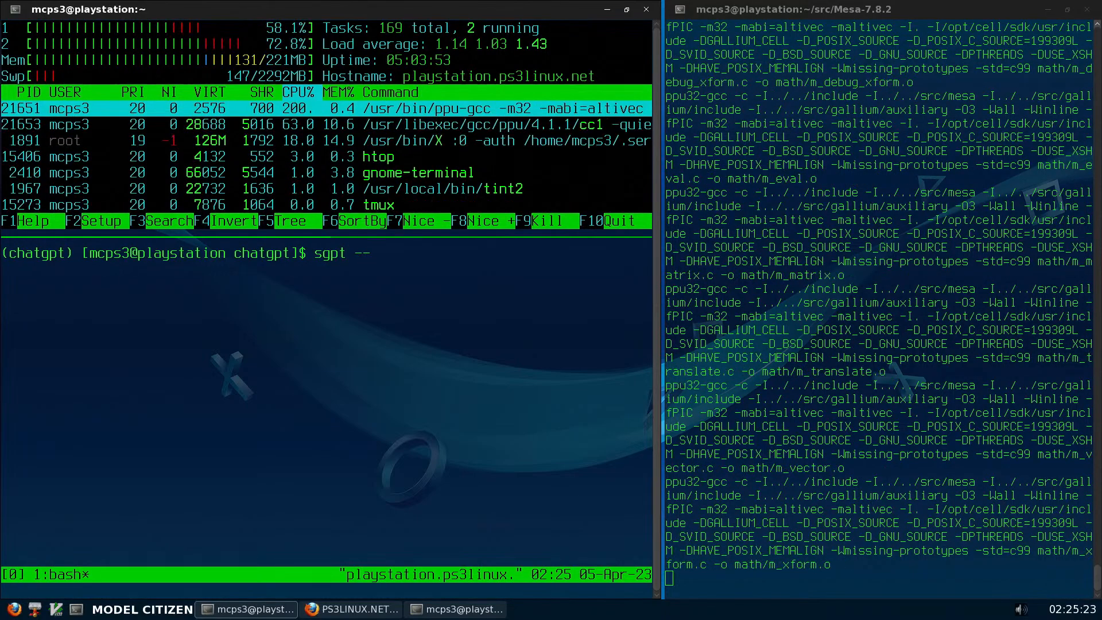
text(chat)
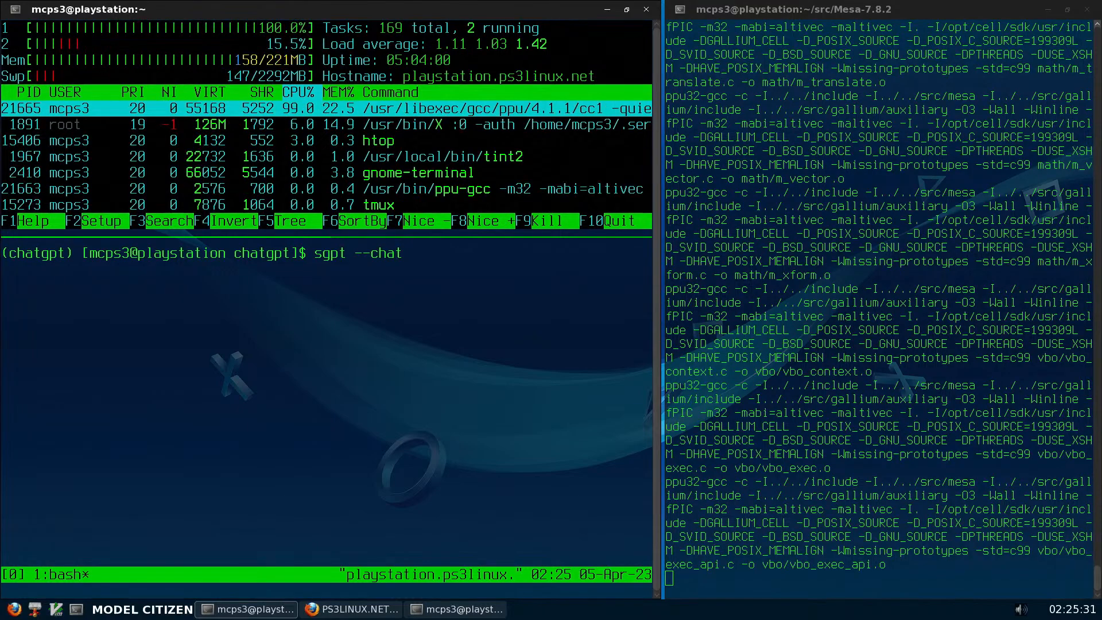
text(cha)
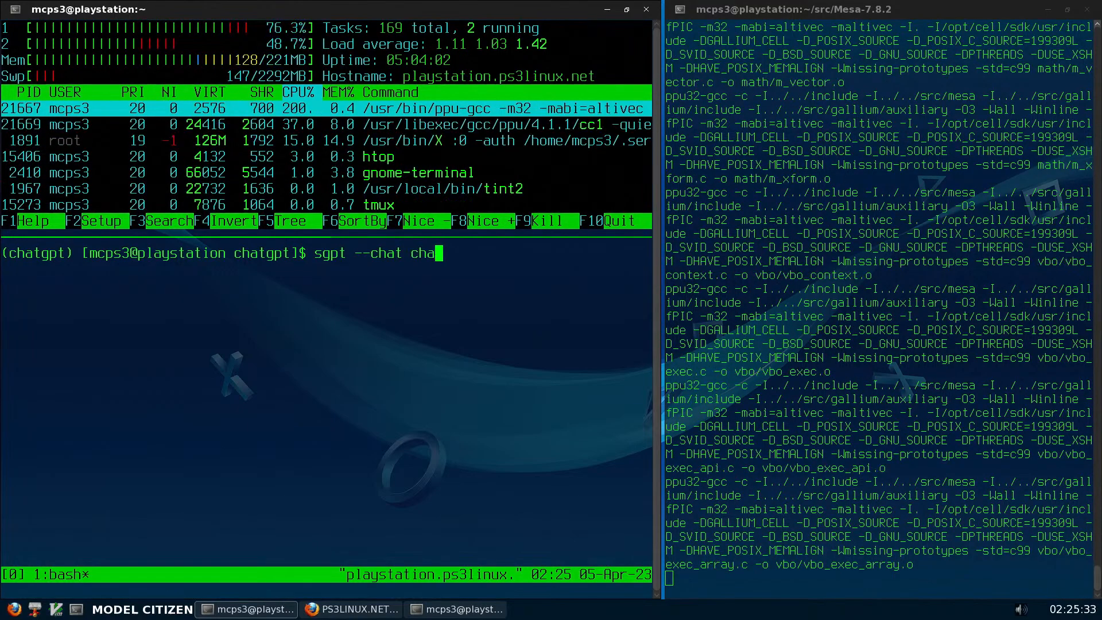
text(tgpt)
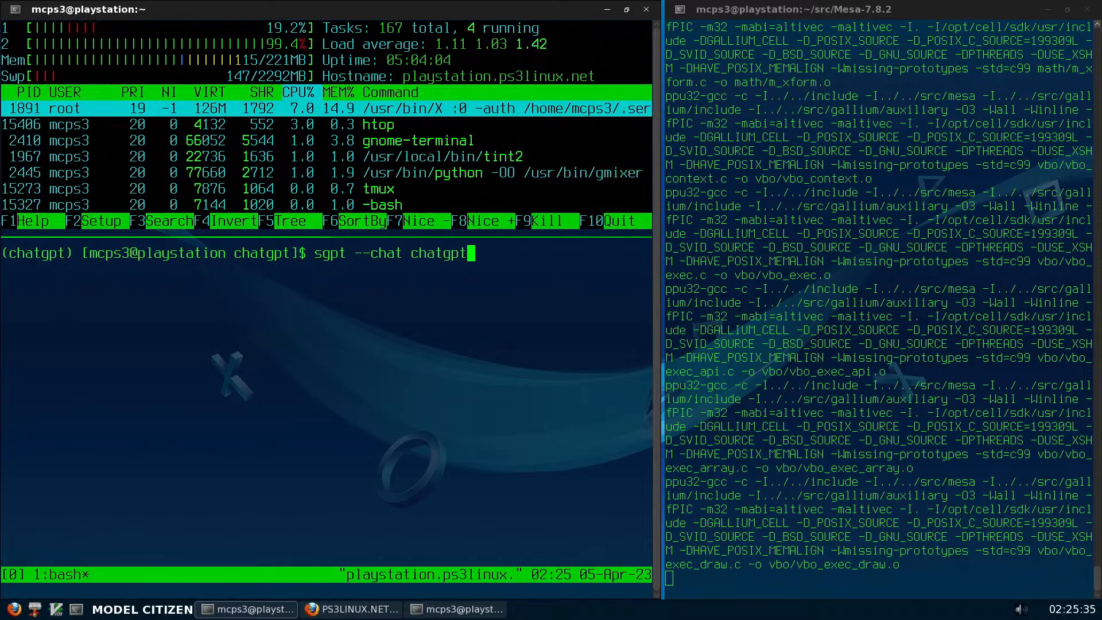
text("")
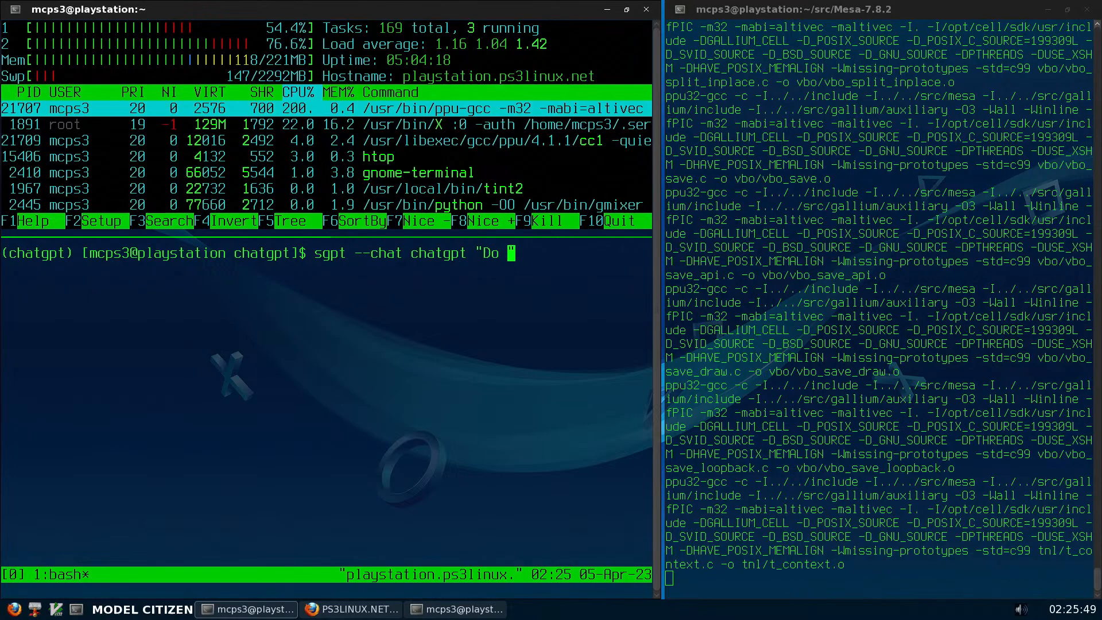
Ask "Do you know what type of machine I'm using?" and submit it
text(you know wha)
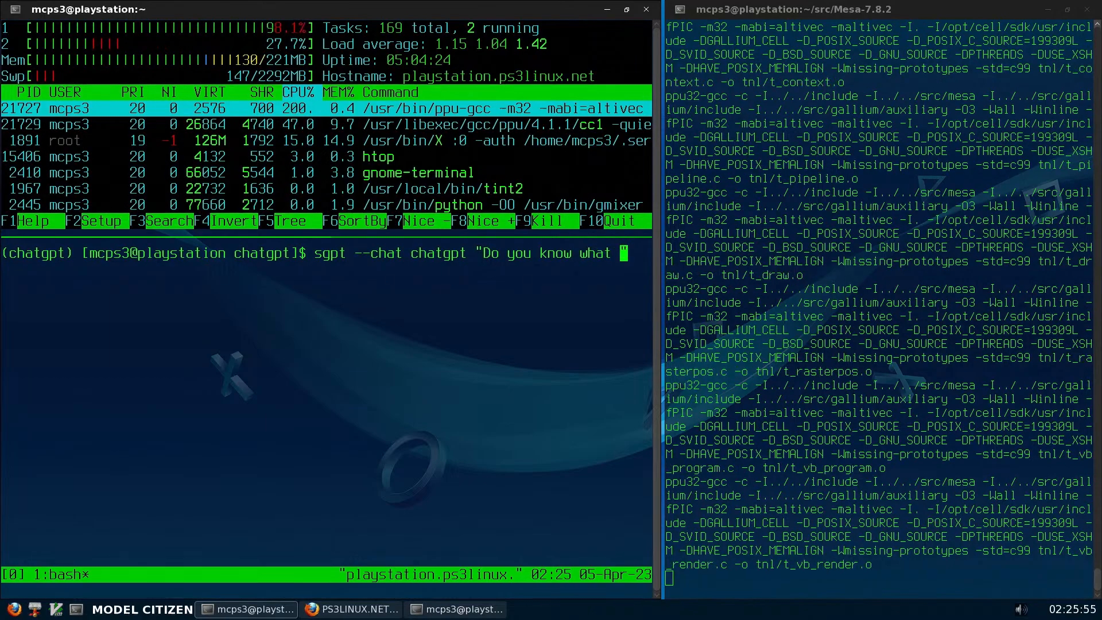
text(type)
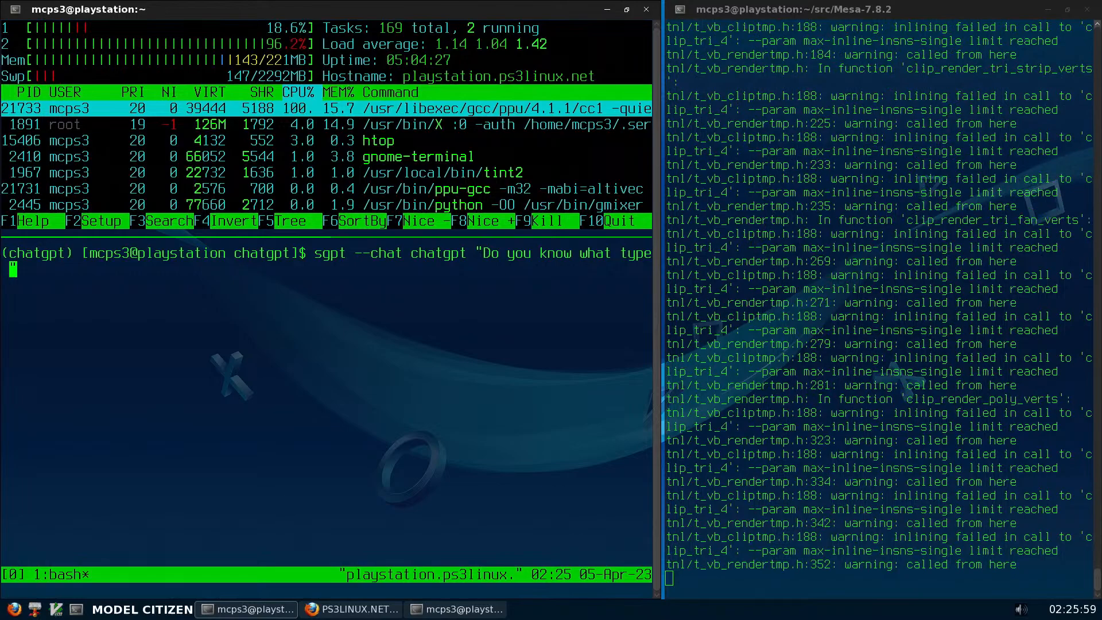
text(of)
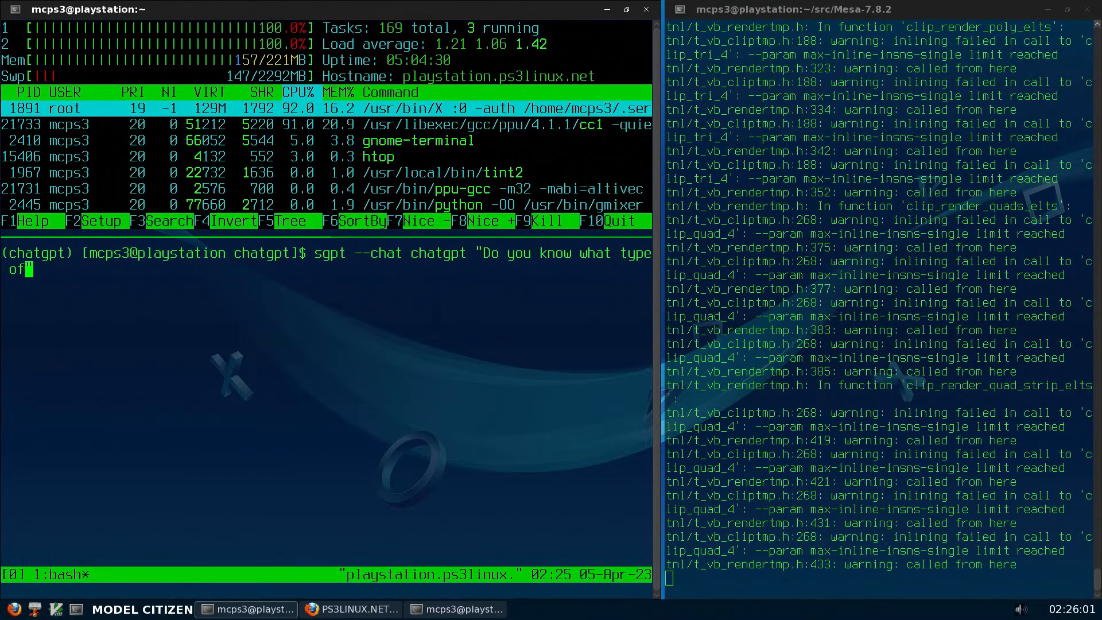
text(machin)
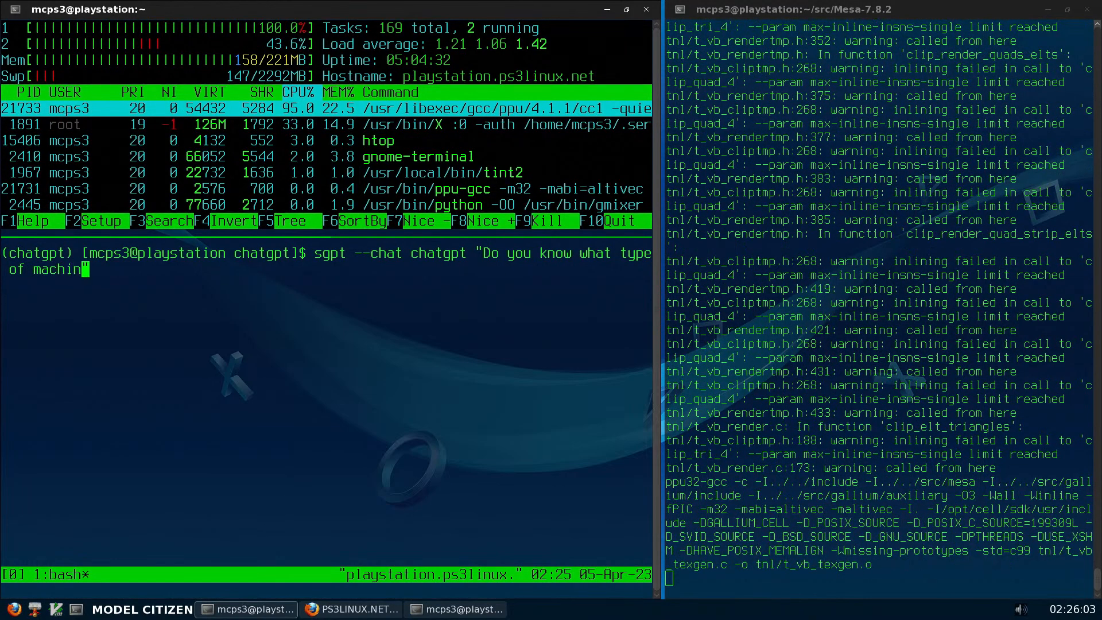
text(e)
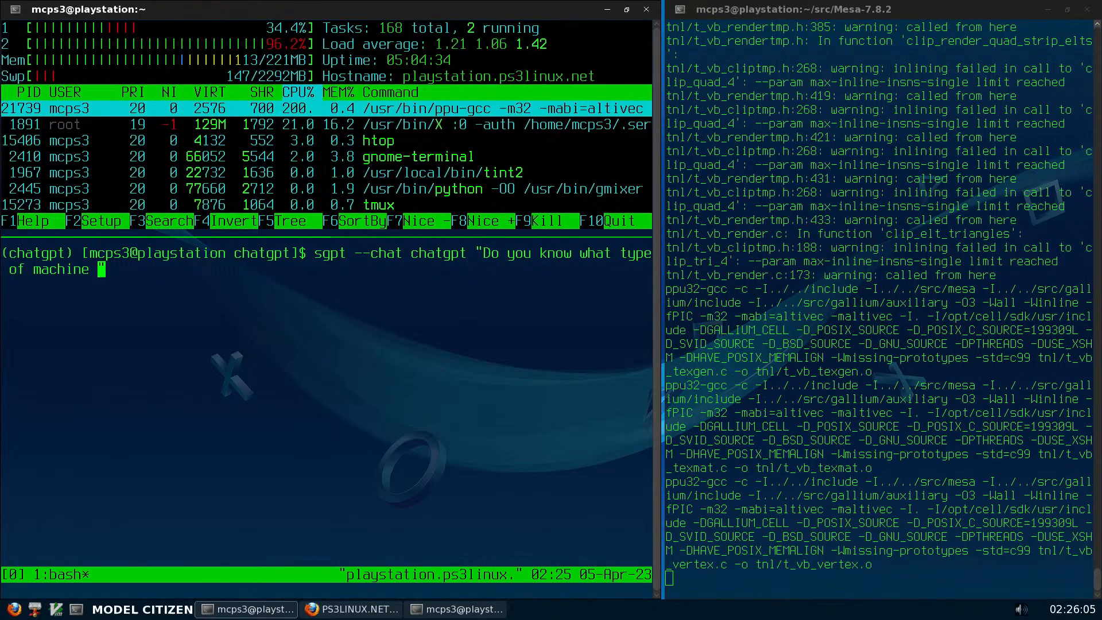
text(I'm using)
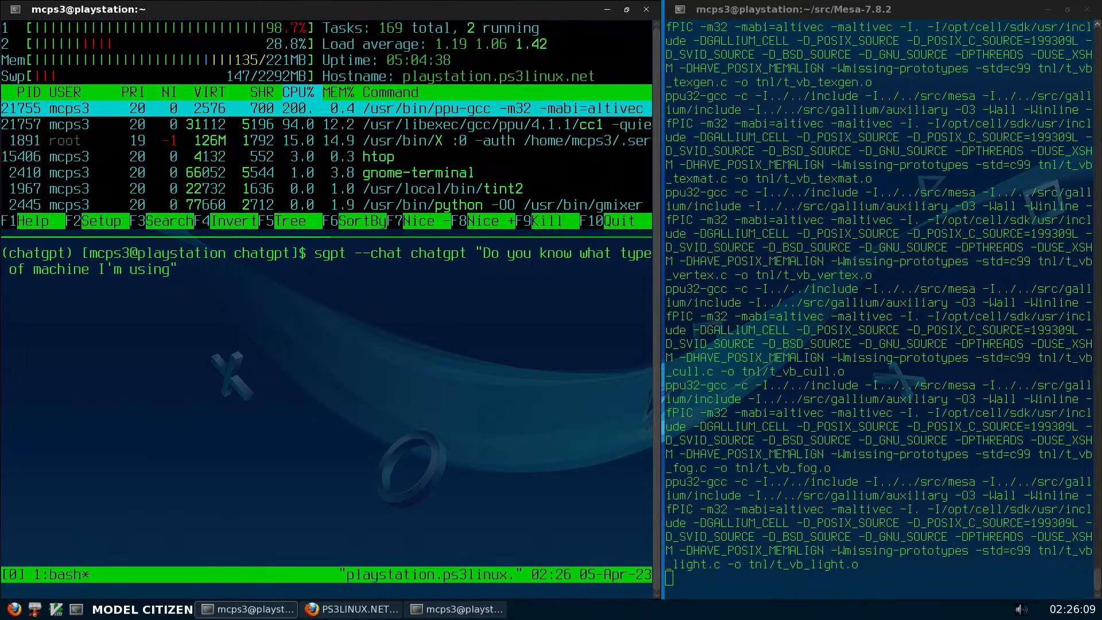
text(?)
key(Return)
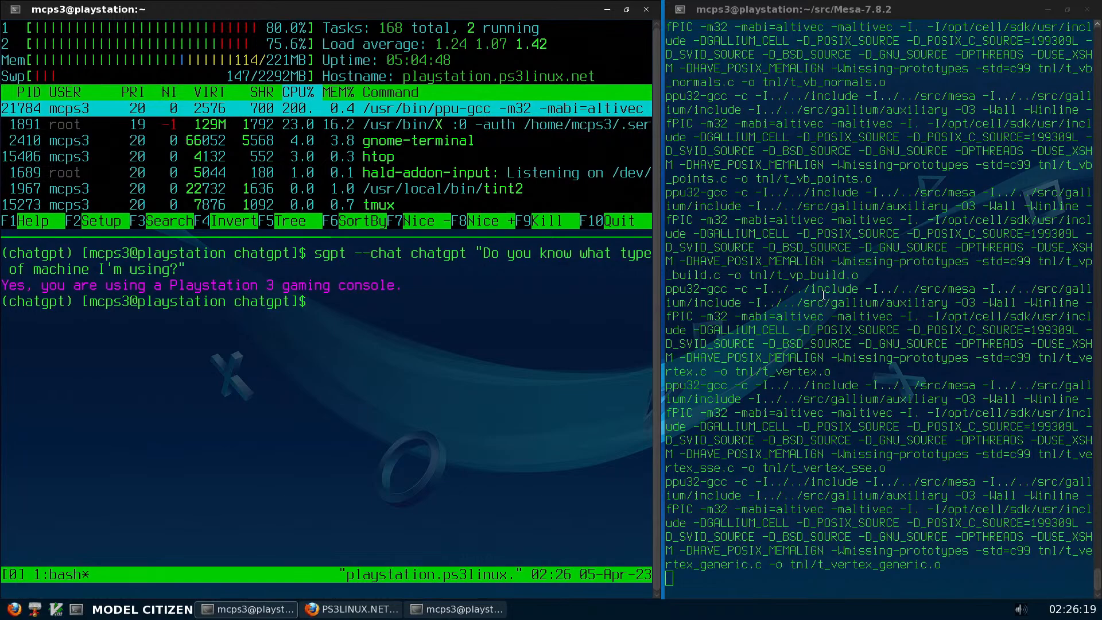
mouse_move(362, 378)
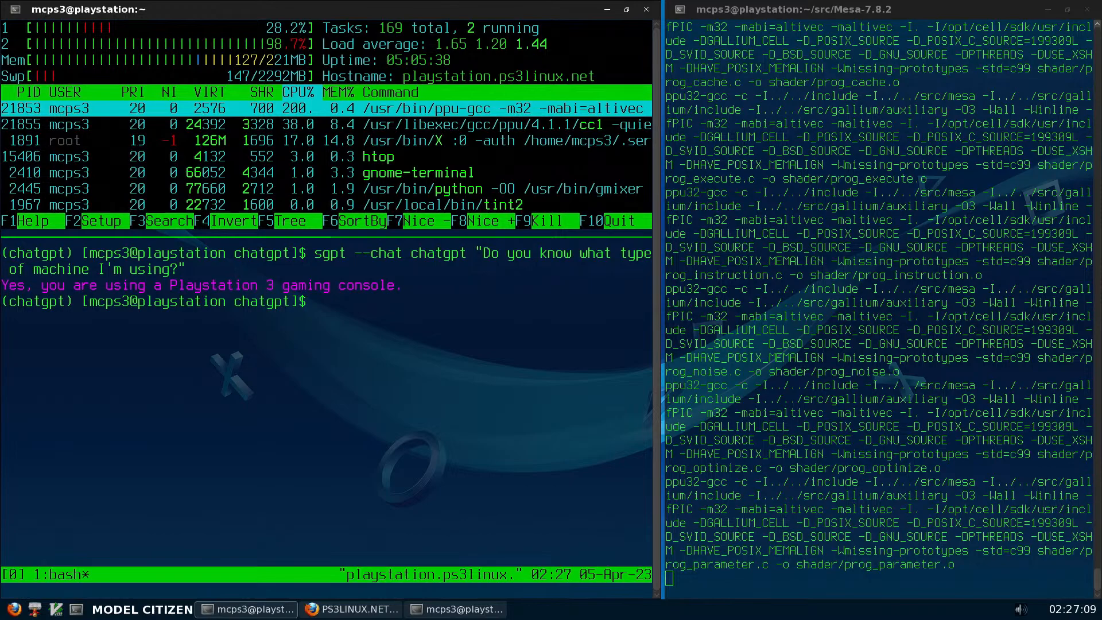
Rework the previous query to ask "Do you know what operating system I'm on?"
text(sgpt --chat chatgpt "Do you know what type of machine I'm using?")
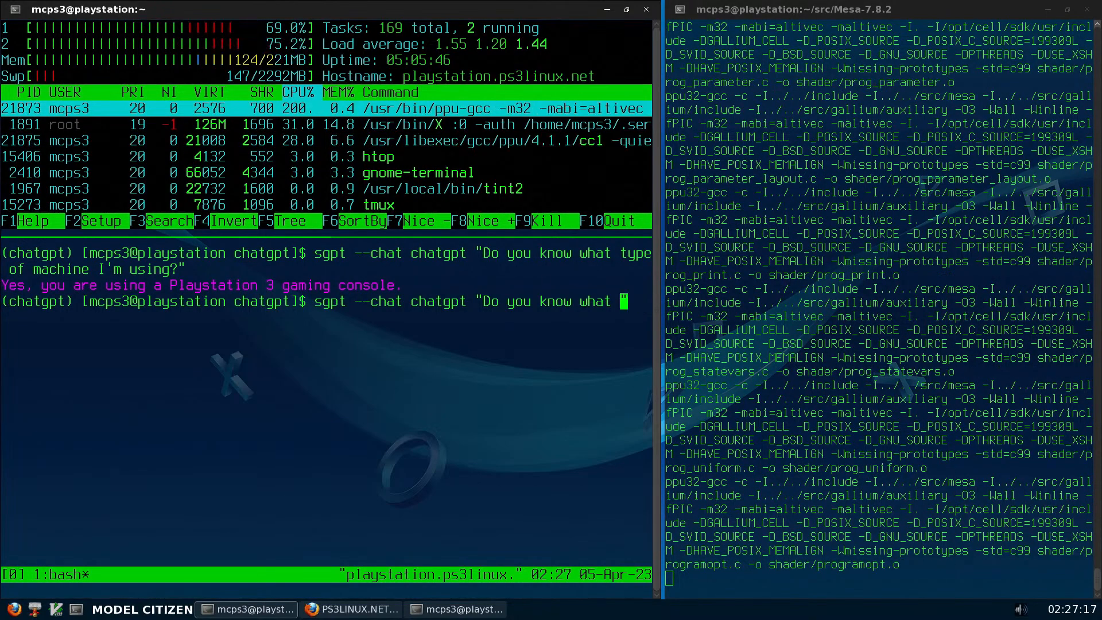
text(operating)
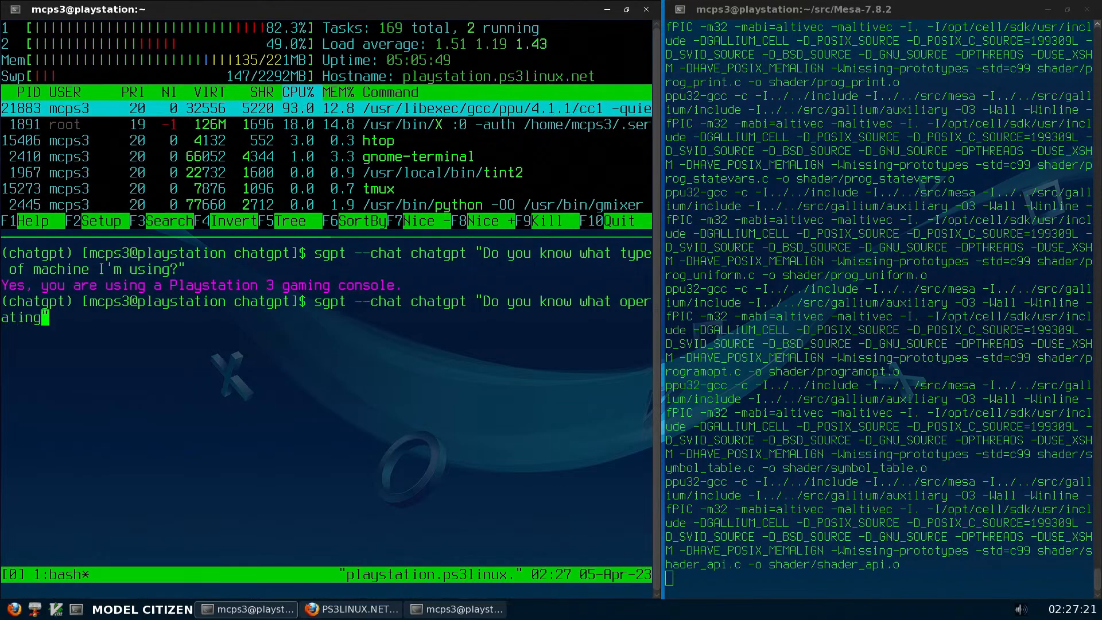
text(system)
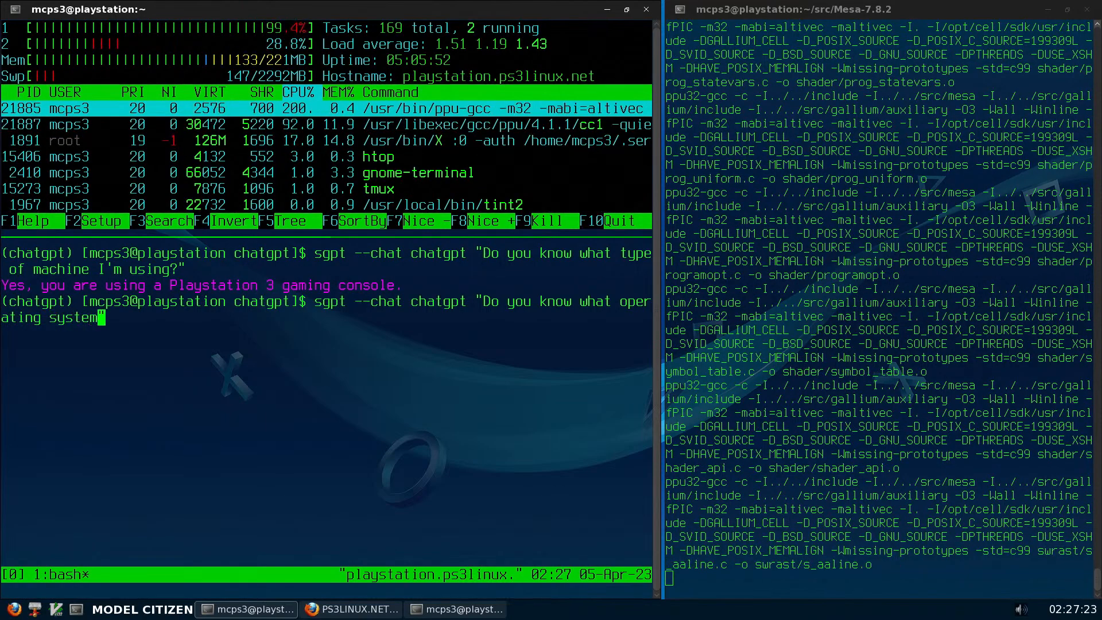
text(I)
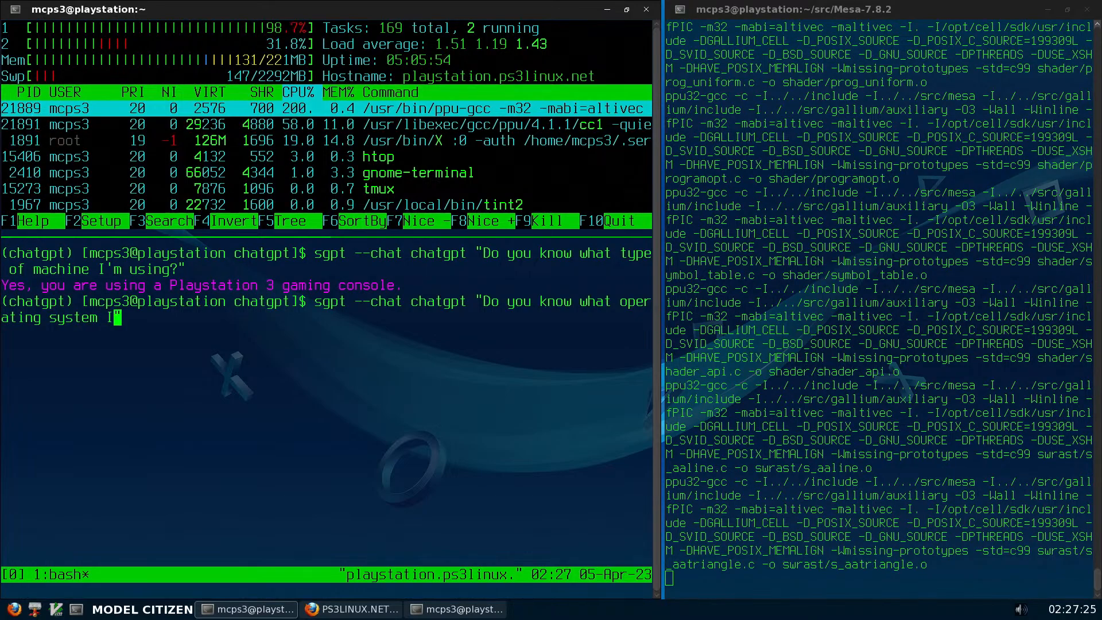
text('m on?)
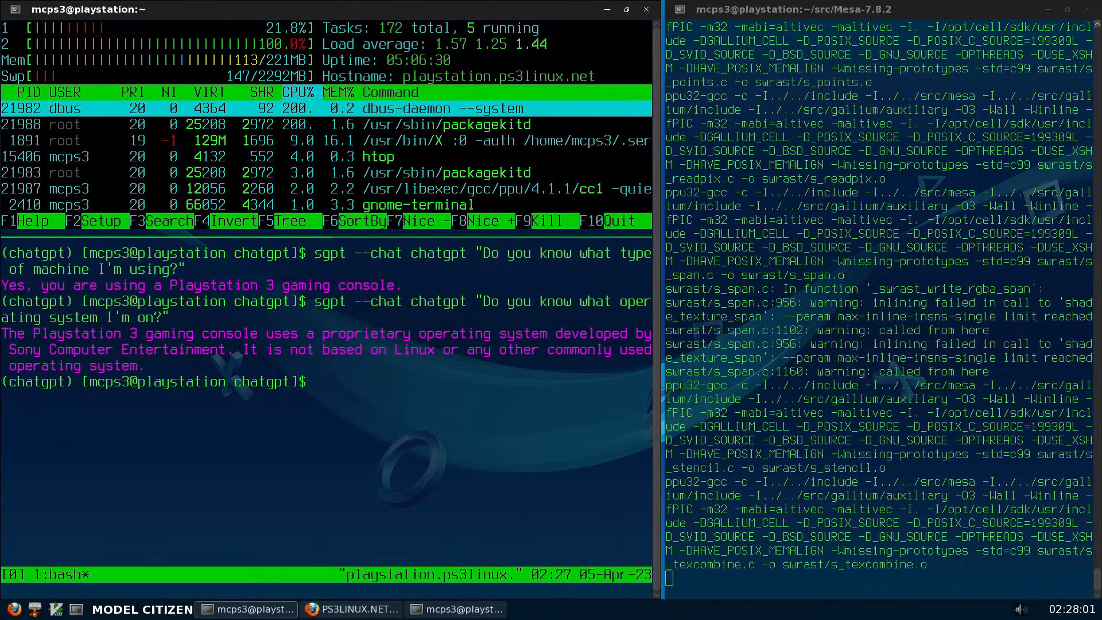
text(G)
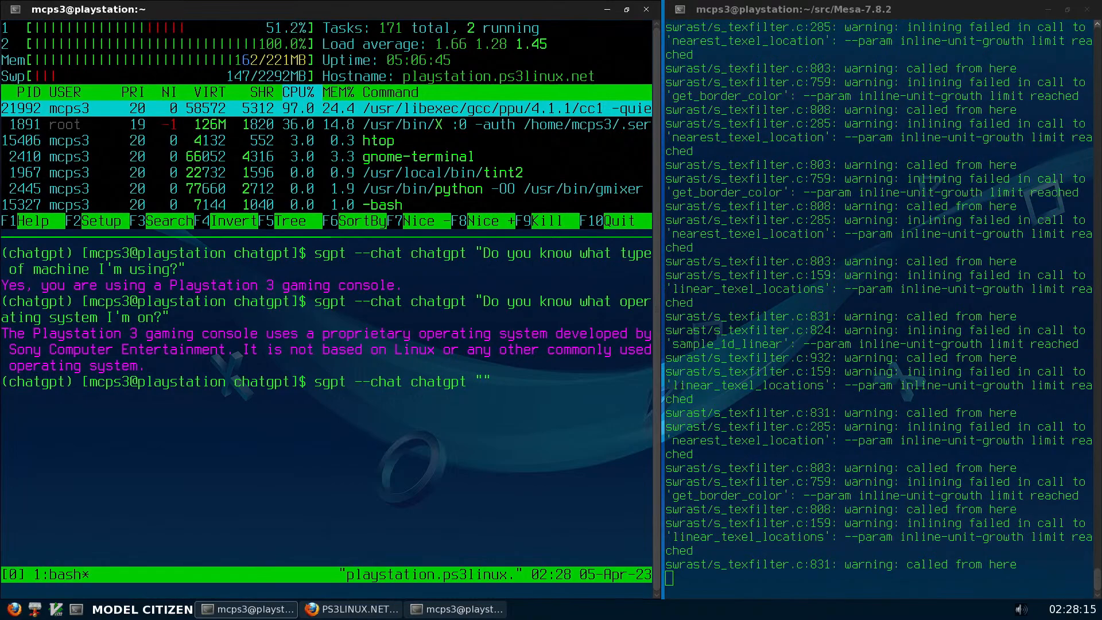
Type "Give me five reasons why the Playstation 3 is the best video game console"
text(Give)
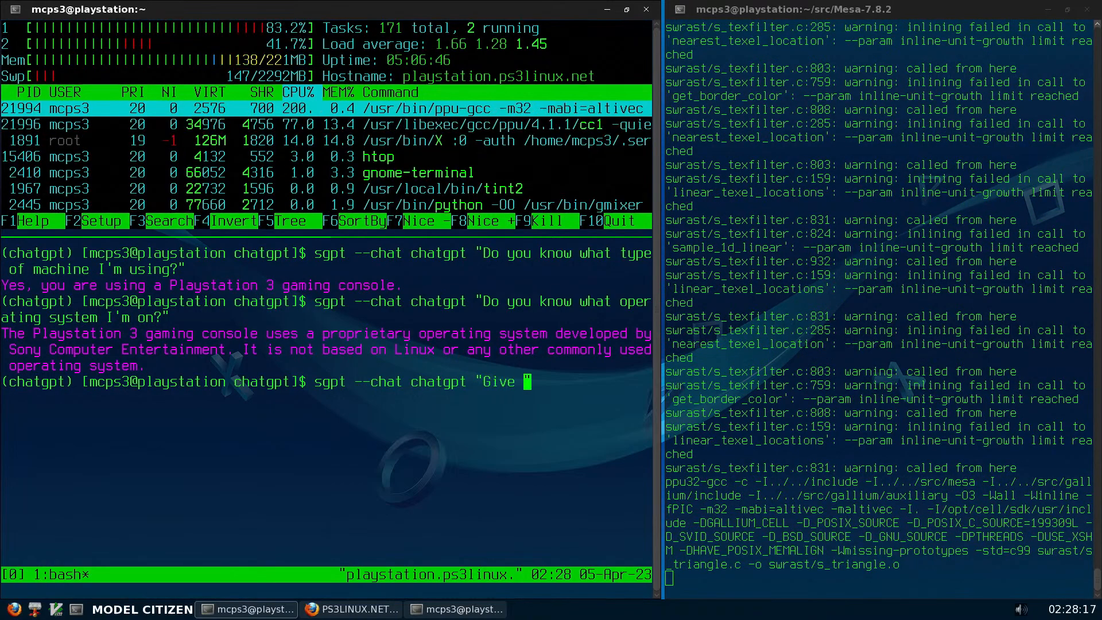
text(me)
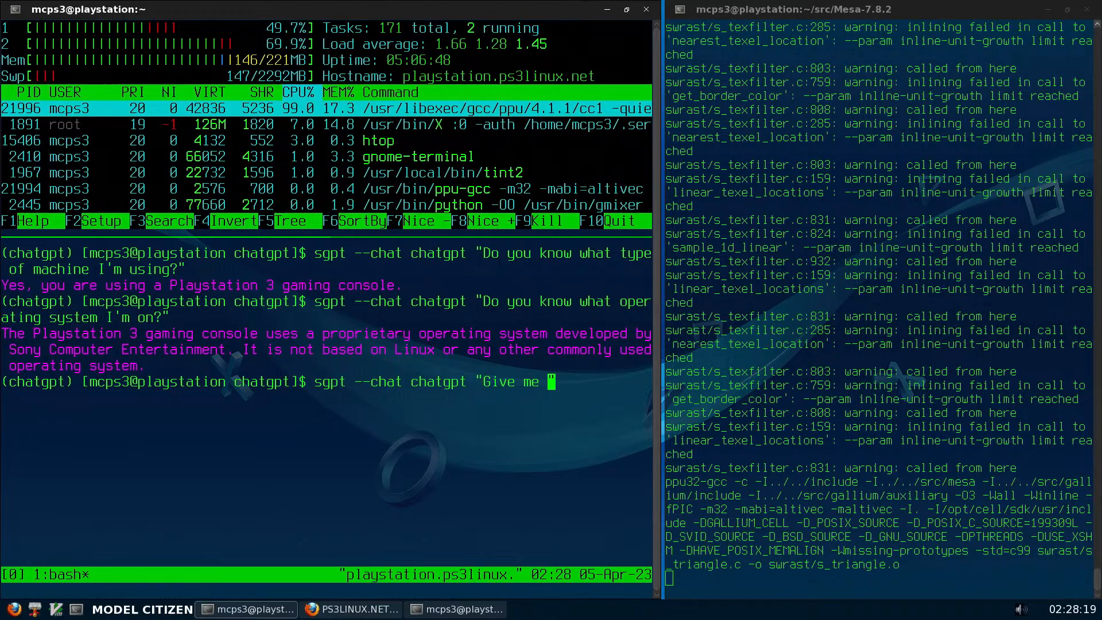
text(five)
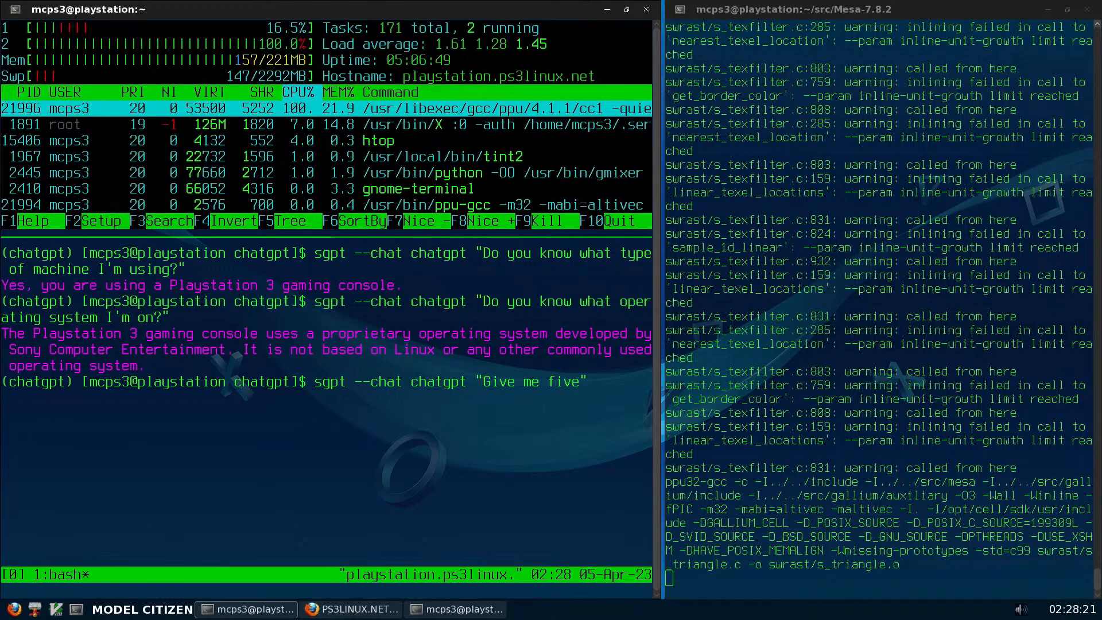
text(reas)
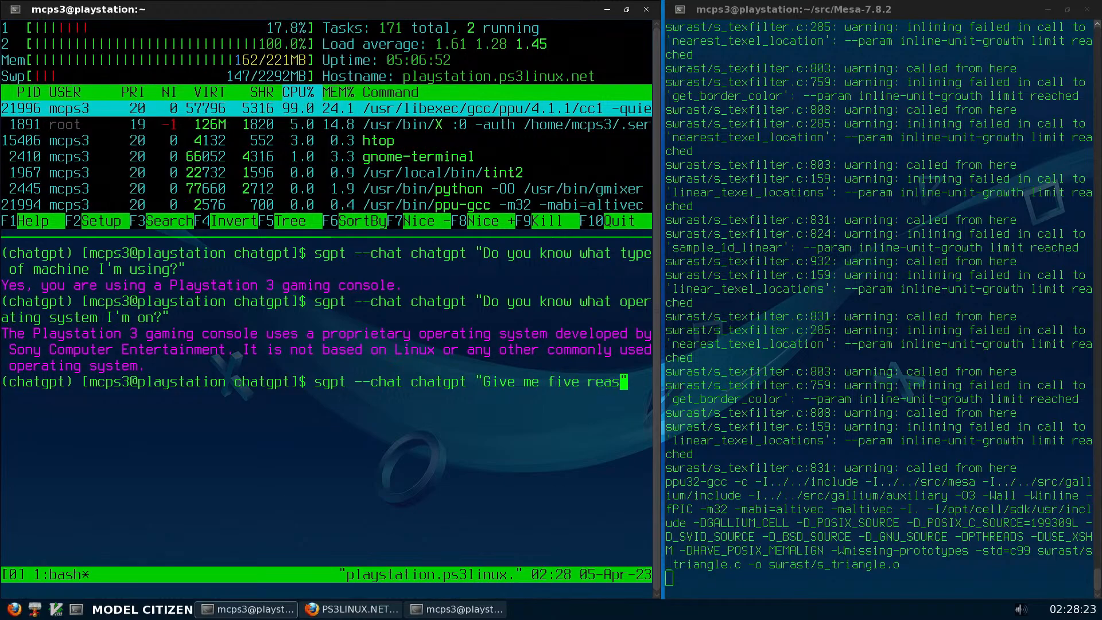
text(ons)
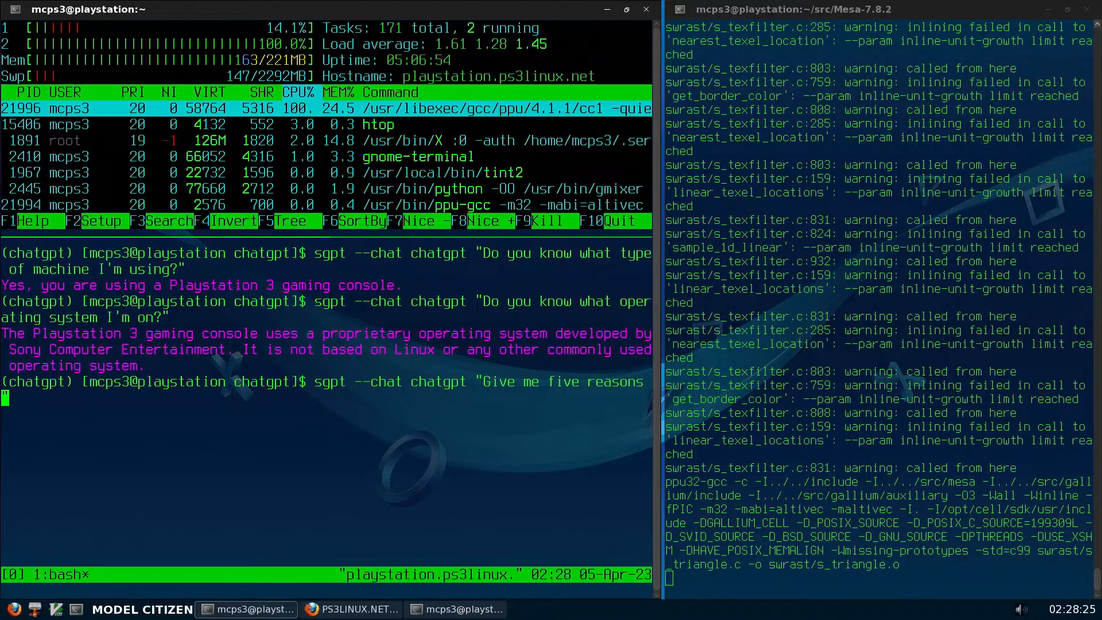
text(why)
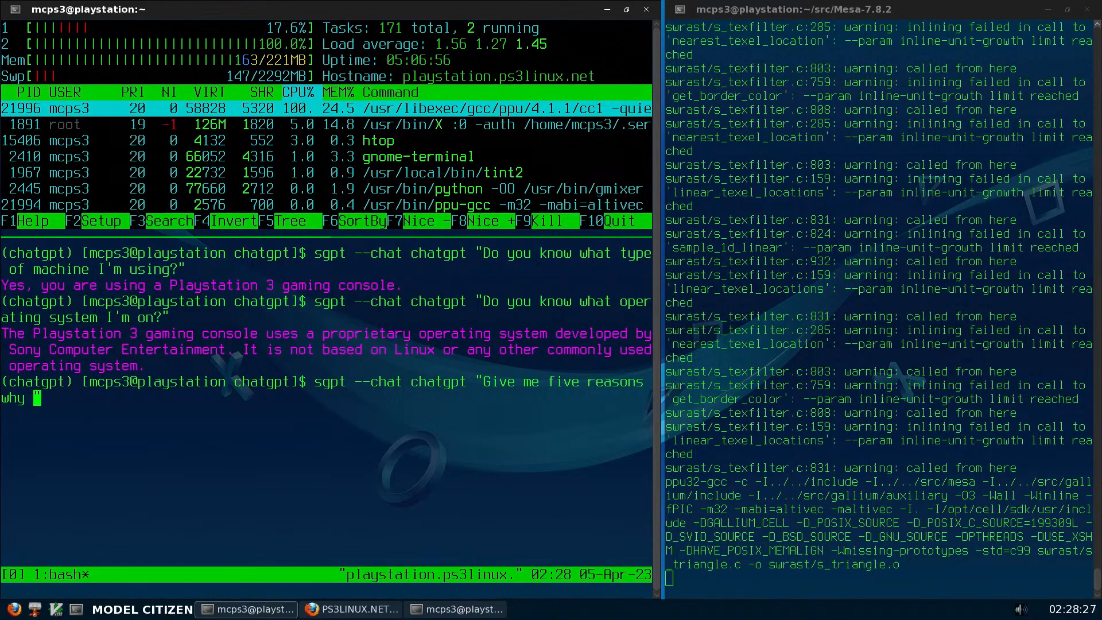
text(the Playstation 3)
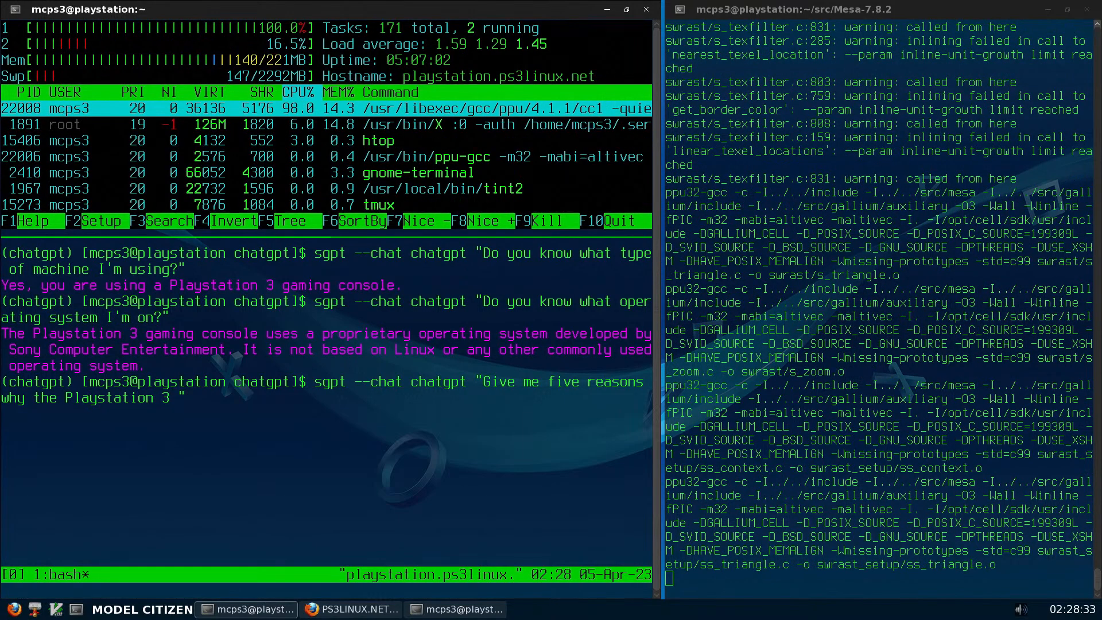
text(is)
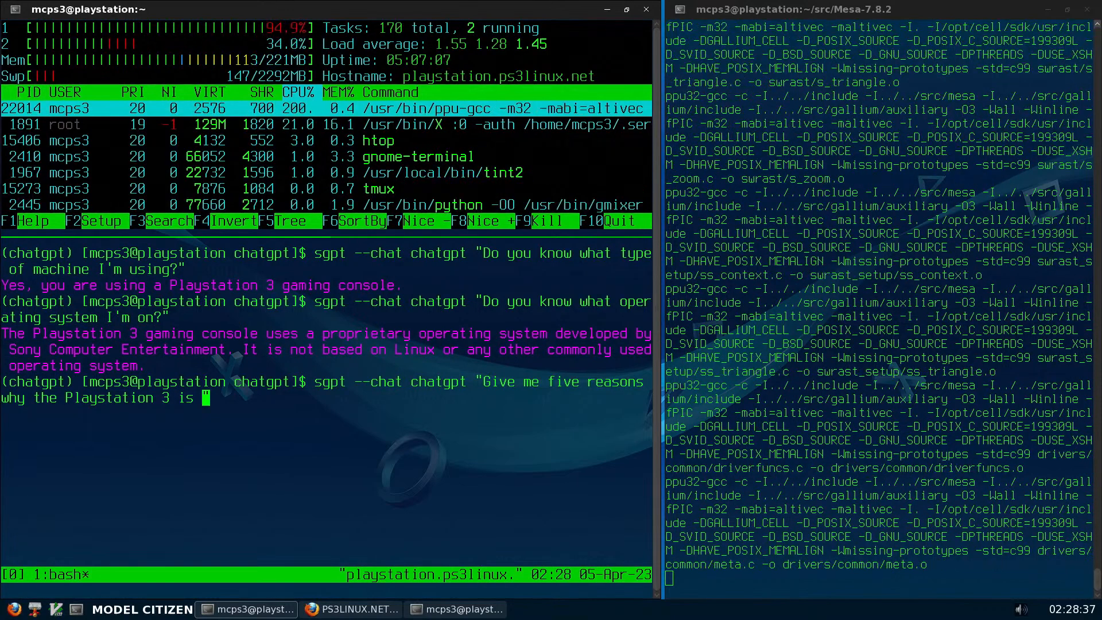
text(the best)
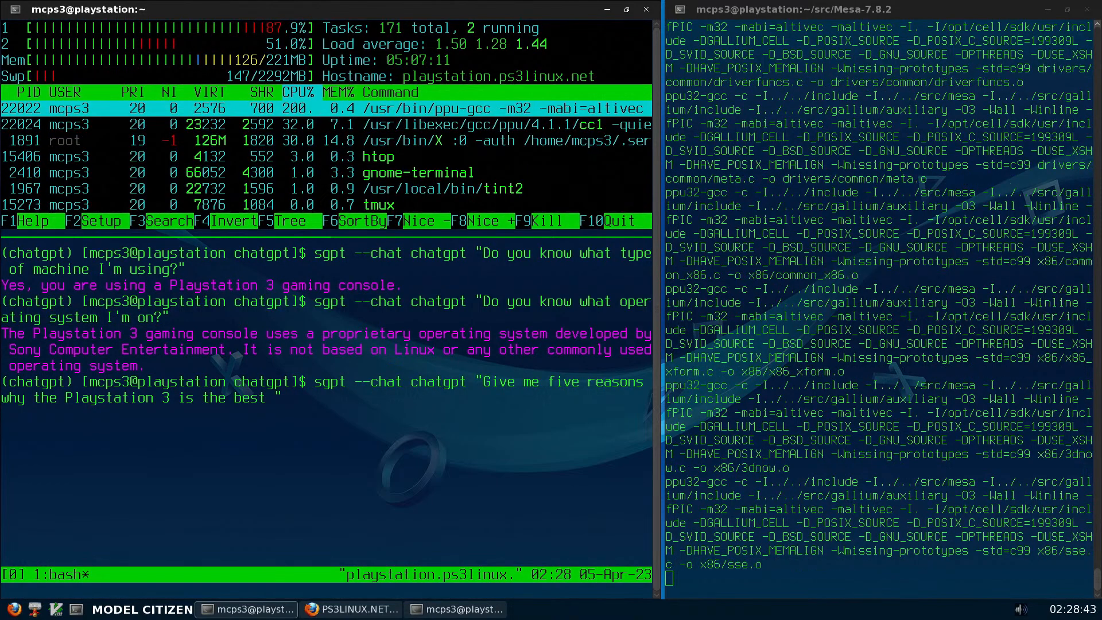
text(vidf)
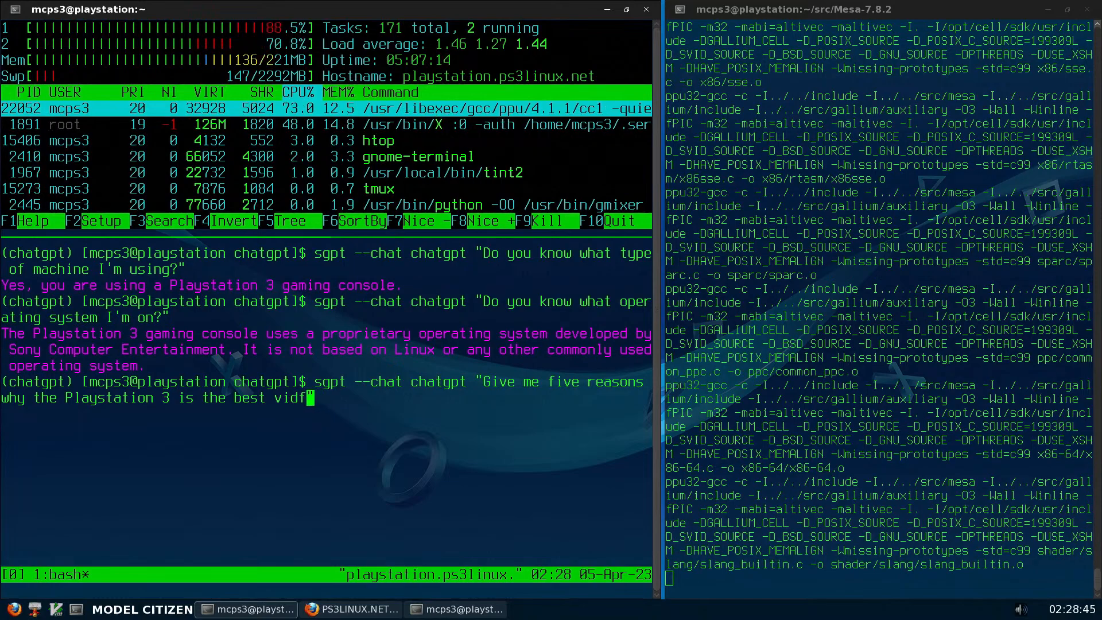
text(eo)
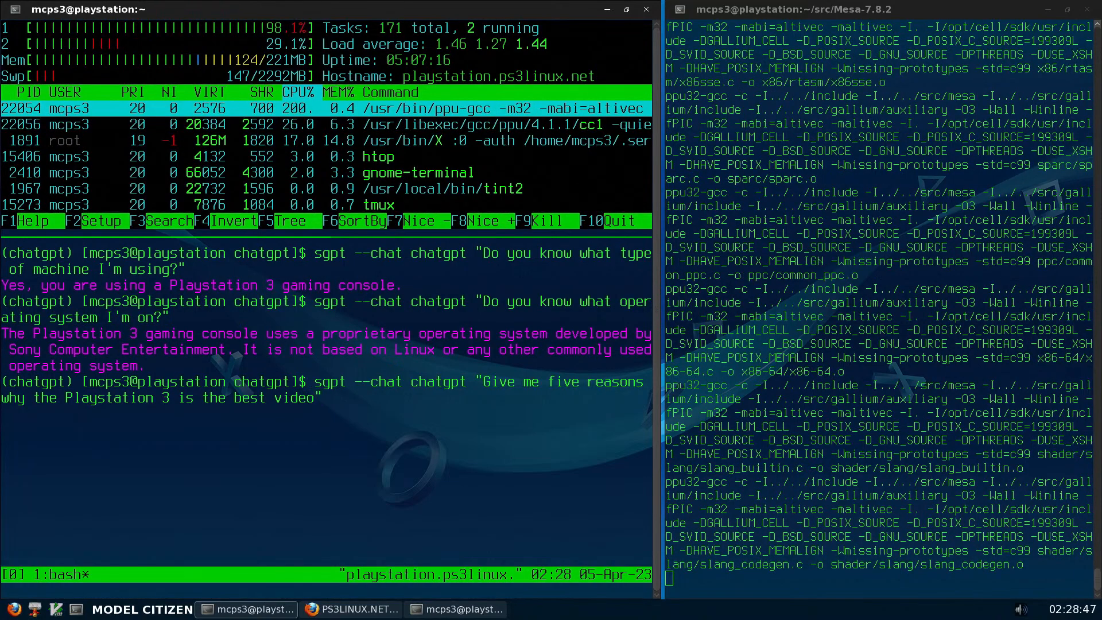
text(game c)
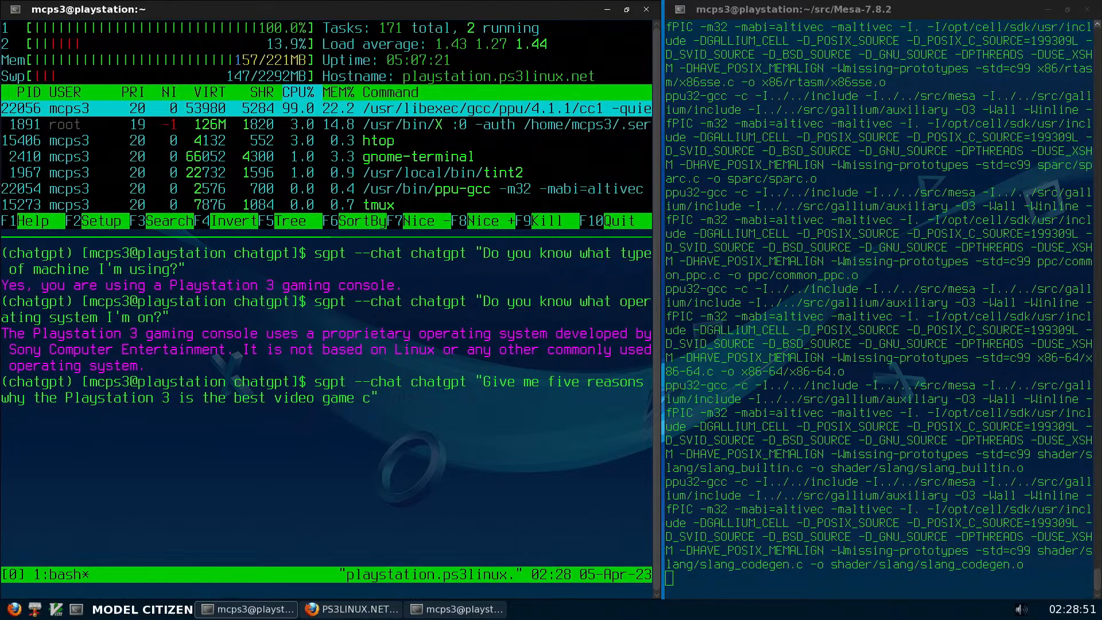
text(onsole)
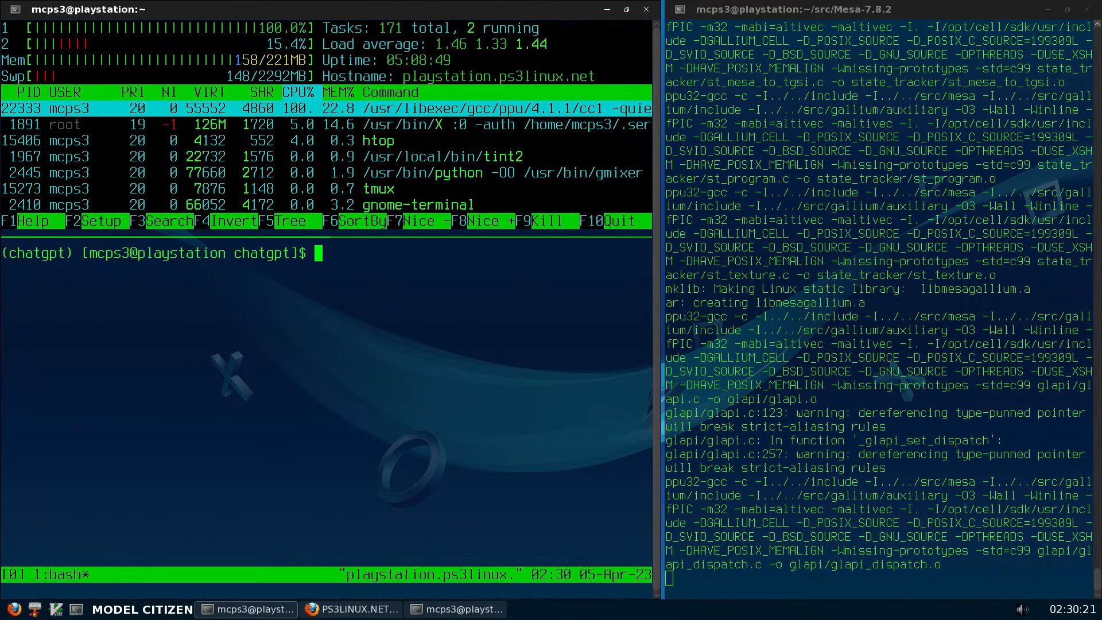
Rewrite the previous query as "What can you tell me about the Cell Broadband Engine?"
text(sgpt --chat chatgpt "Give me five reasons why the Playstation 3 is the best video game console.")
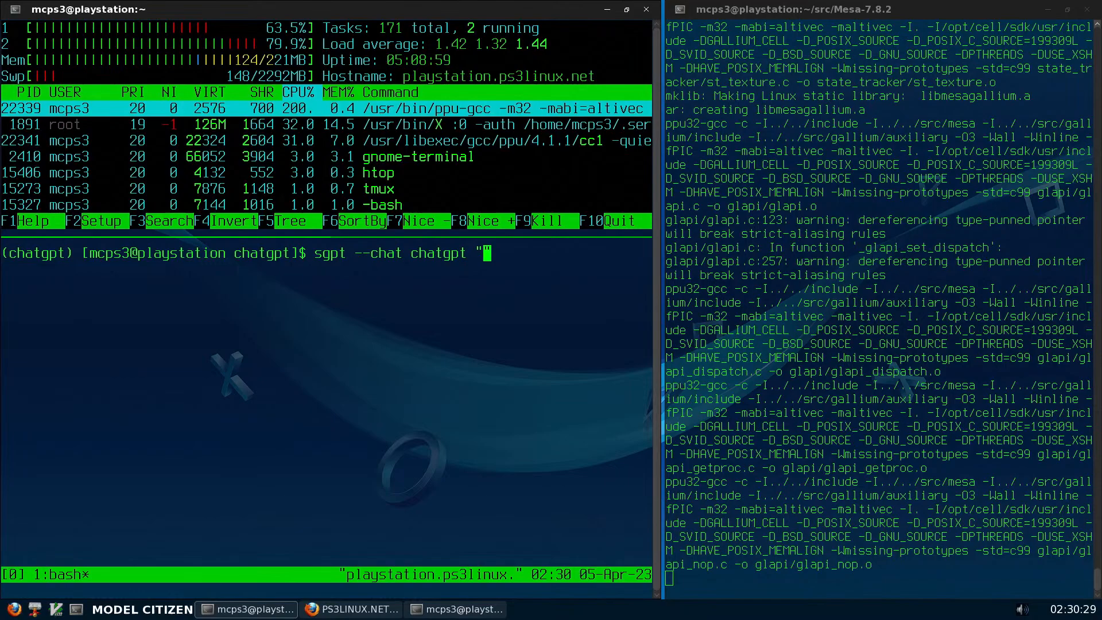
text(Wh)
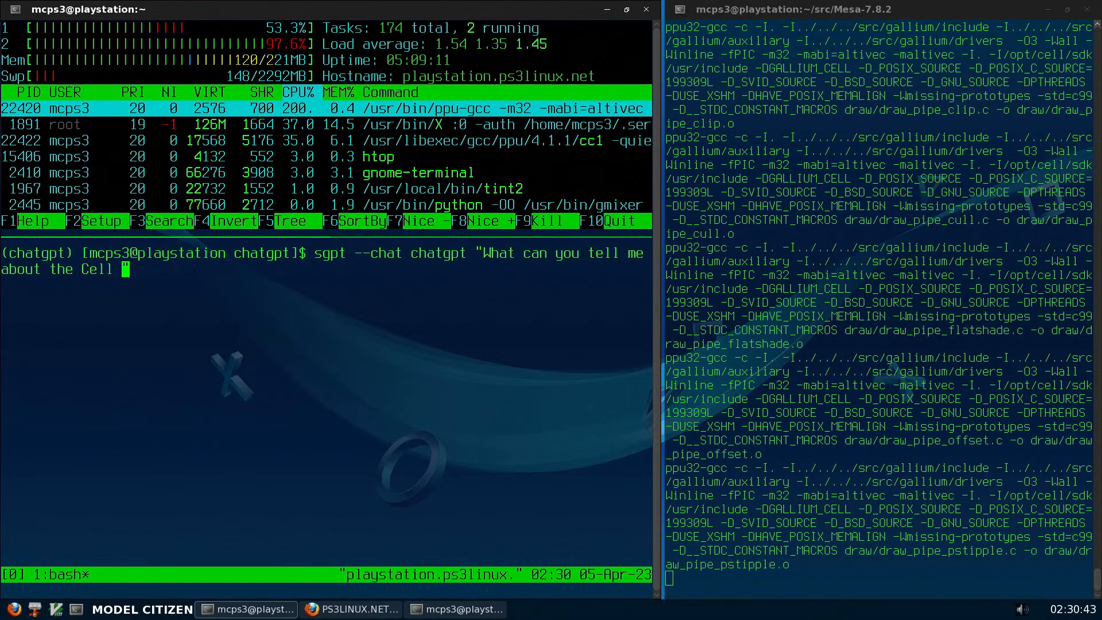
text(Broadband)
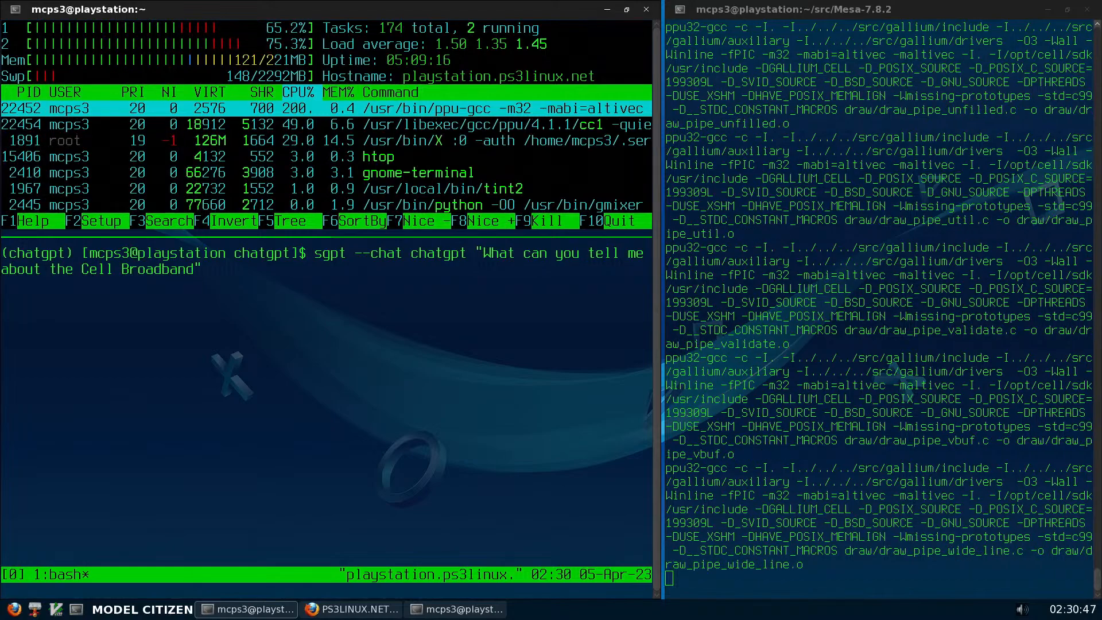
text(Engine)
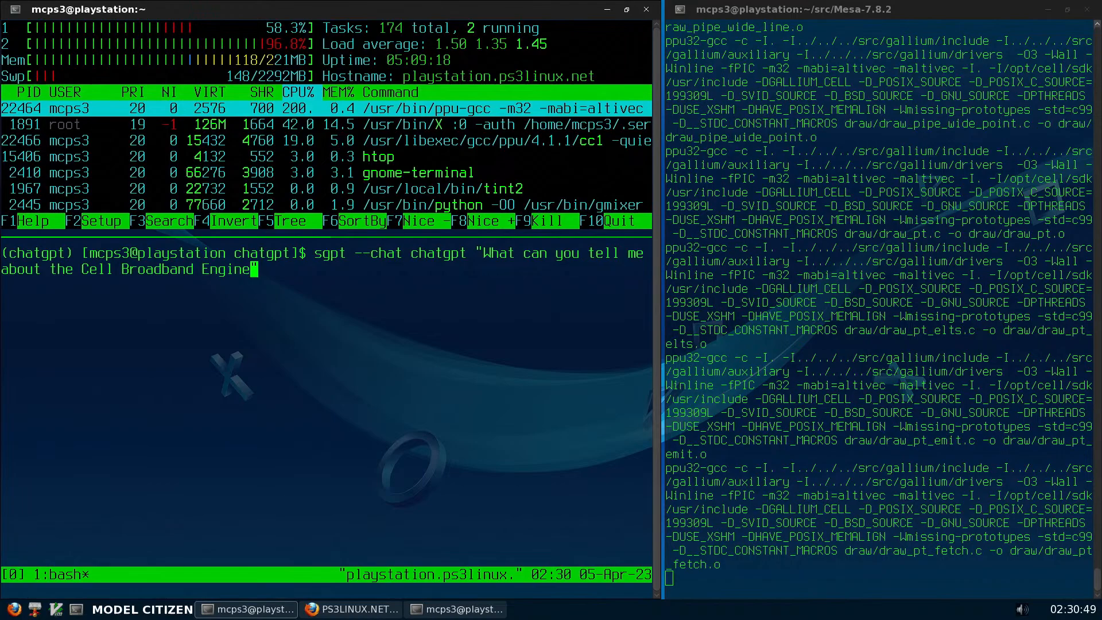
text(?)
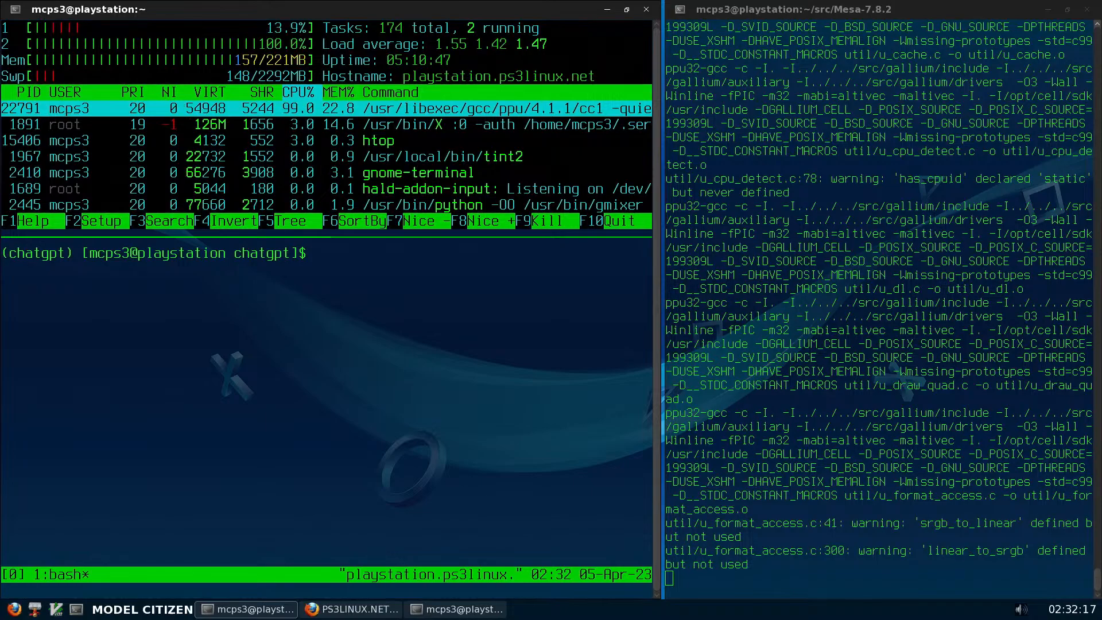
Rewrite the previous query to request a Hello World program in PowerPC 970 assembly language
text(sgpt --chat chatgpt "What can you tell me about the Cell Broadband Engine")
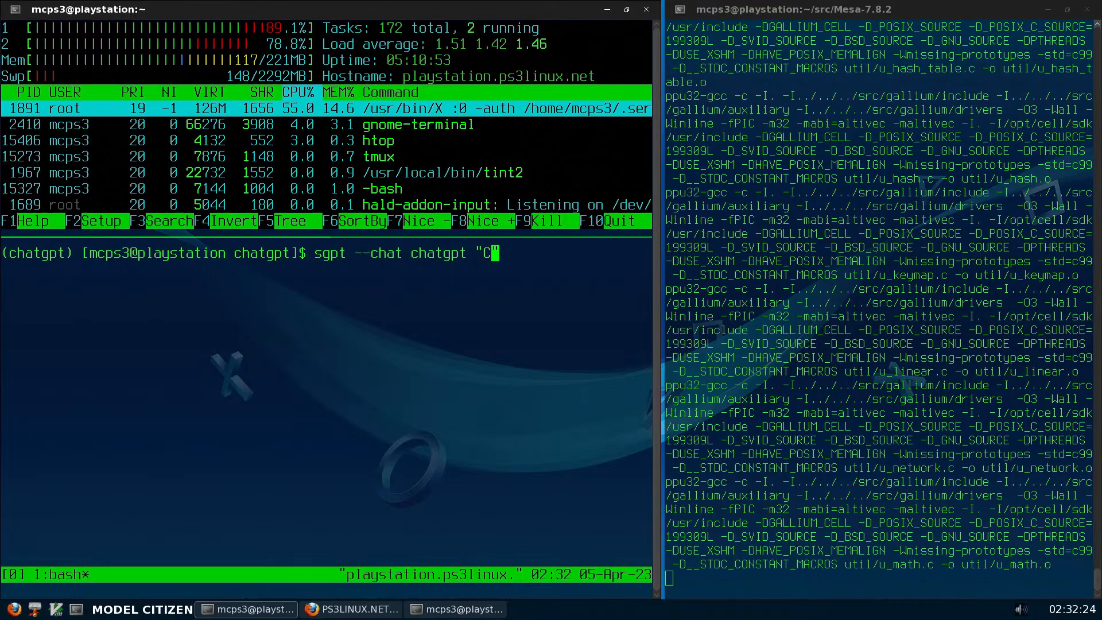
text(an you show me)
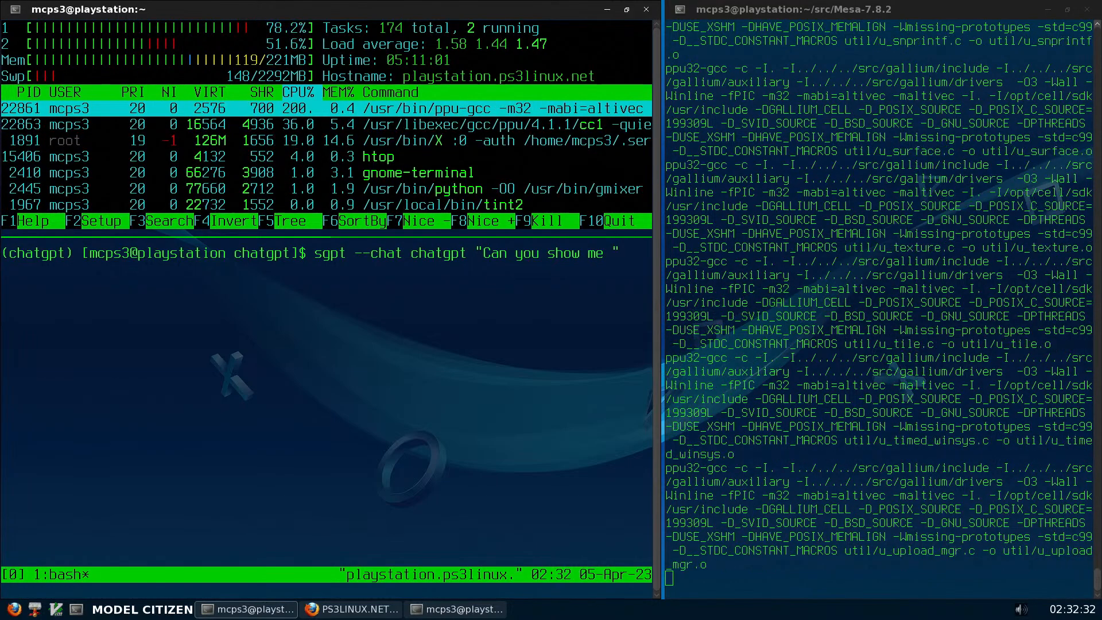
text(a)
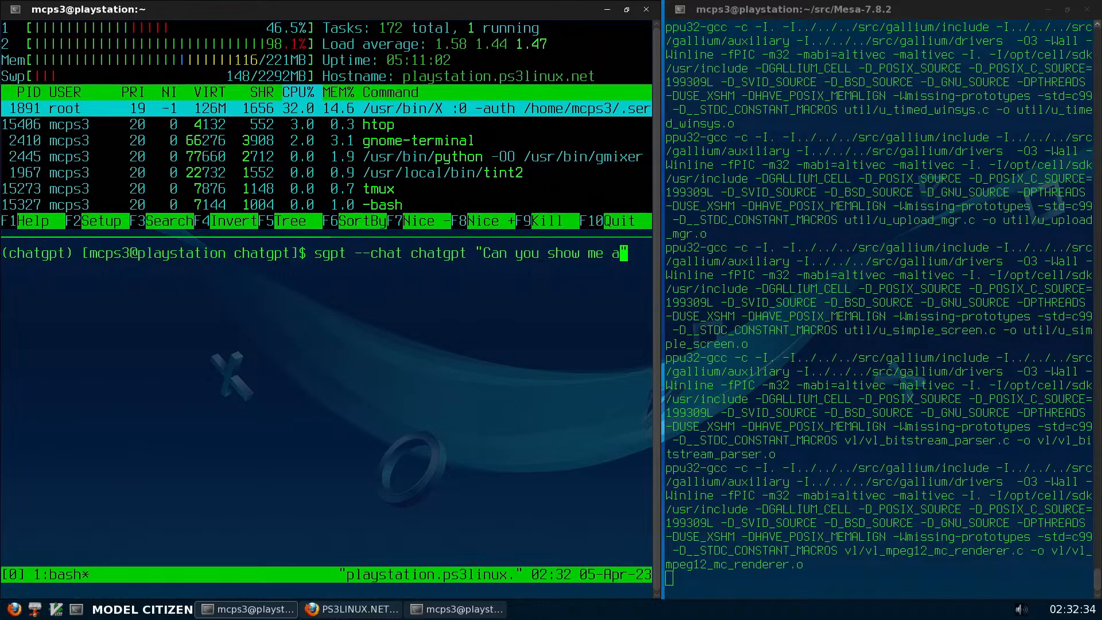
text(Hello)
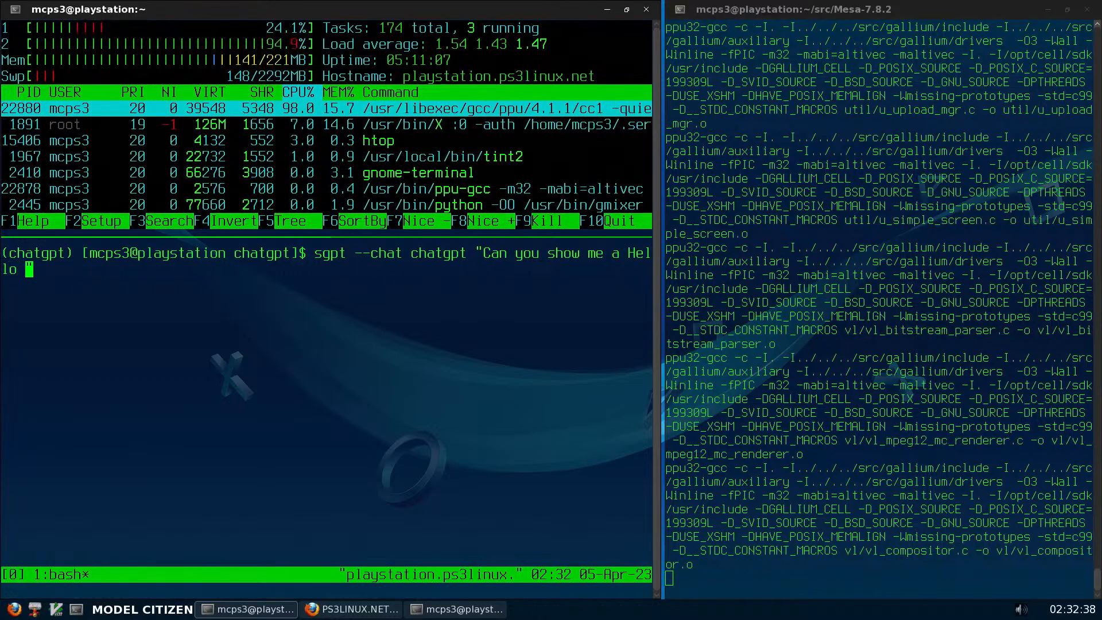
text(World)
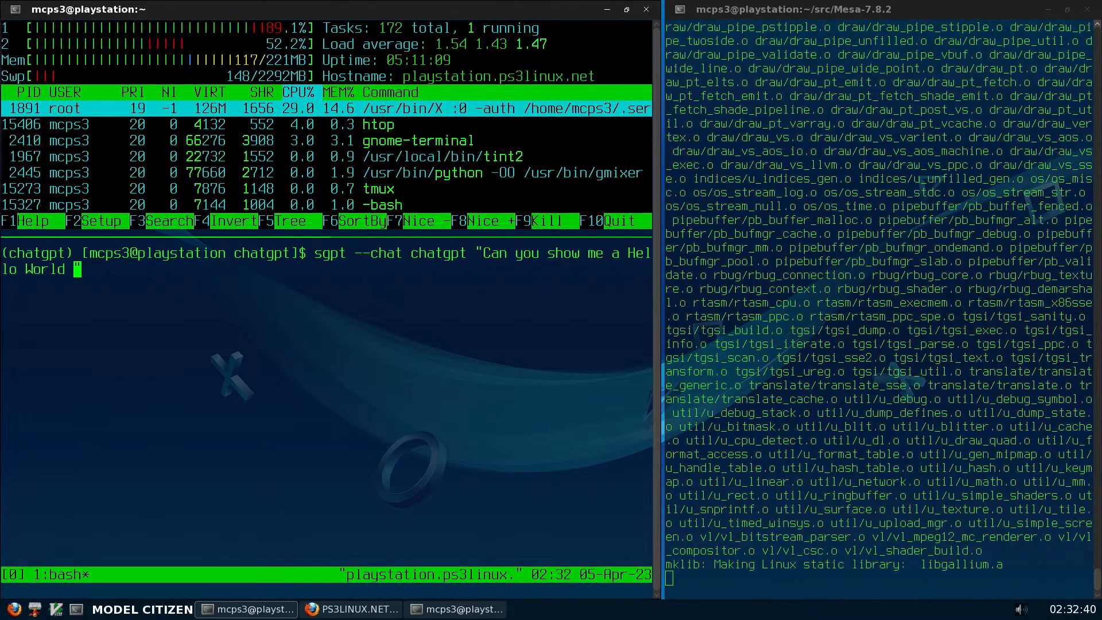
text(program)
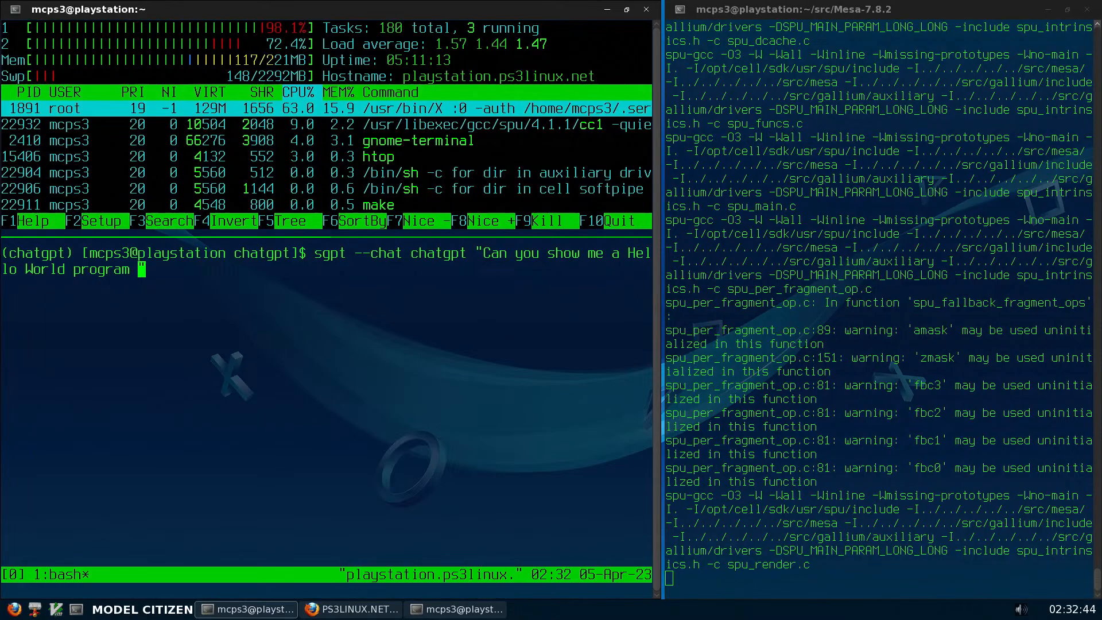
text(written in)
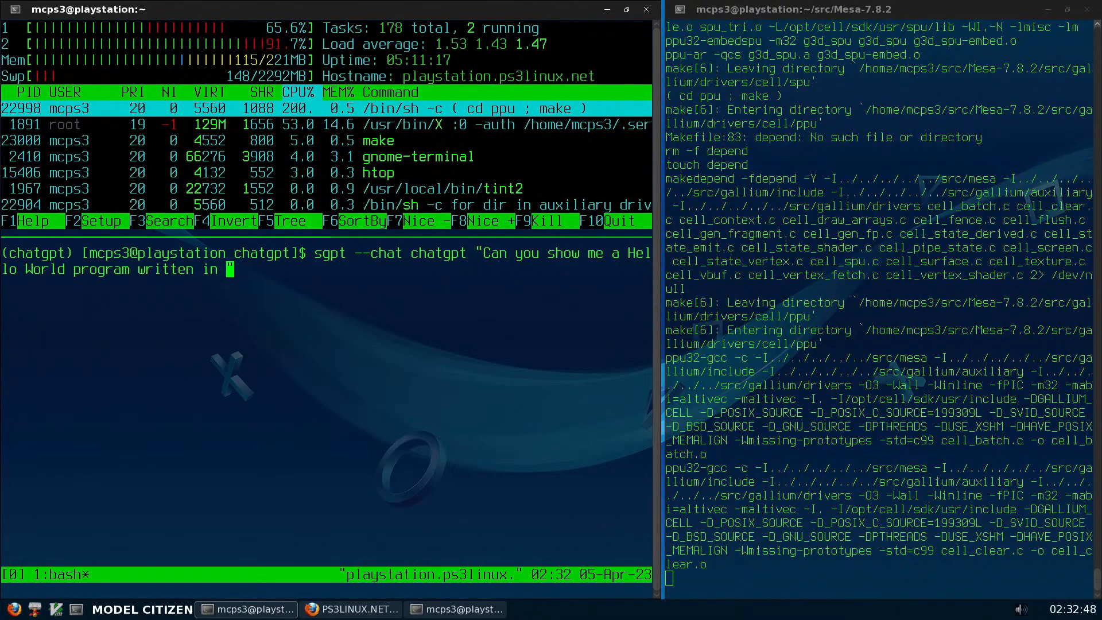
text(P)
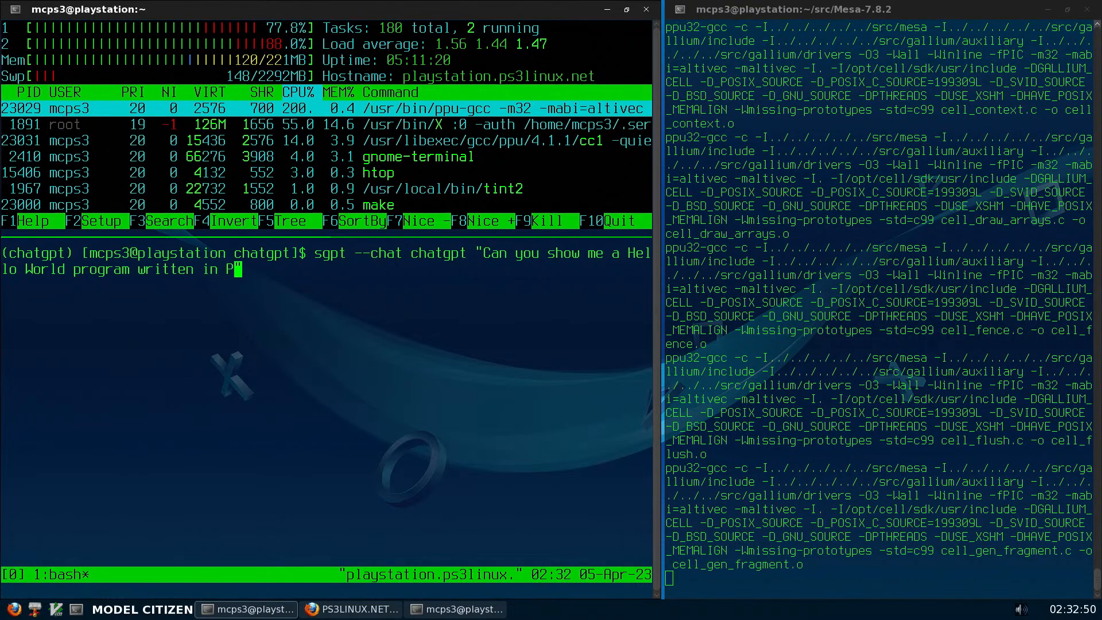
text(owerPC 970 a)
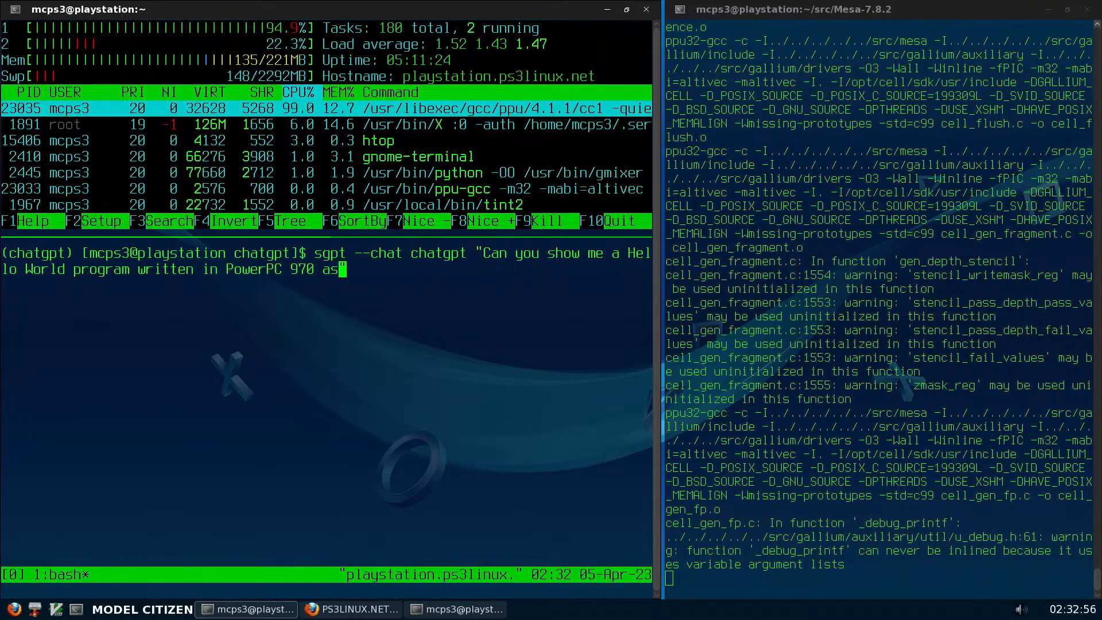
text(sembly)
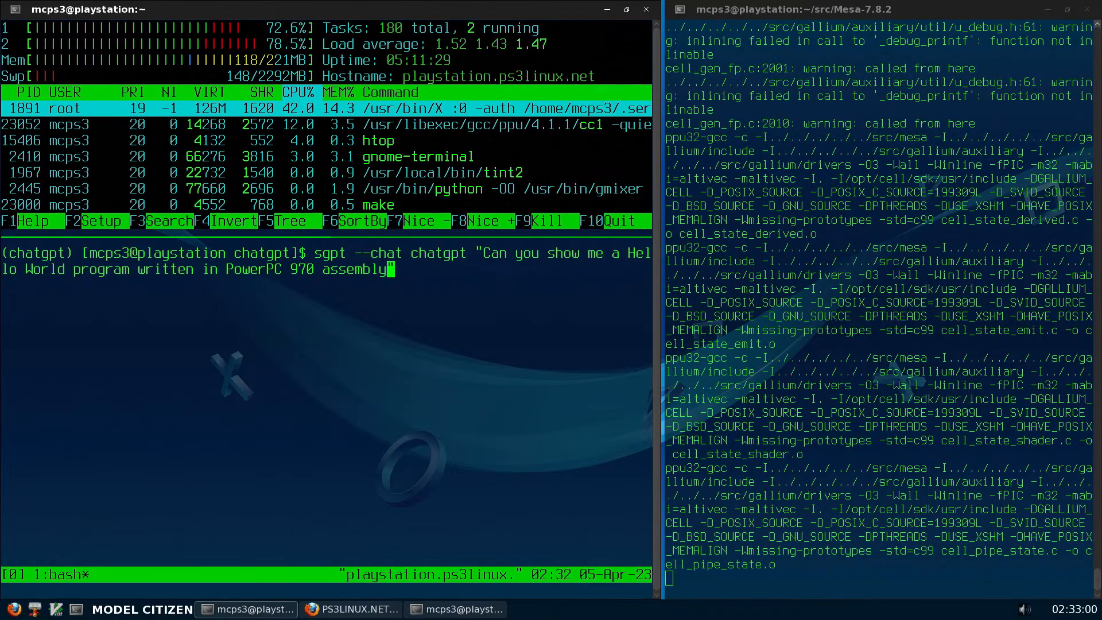
text(language)
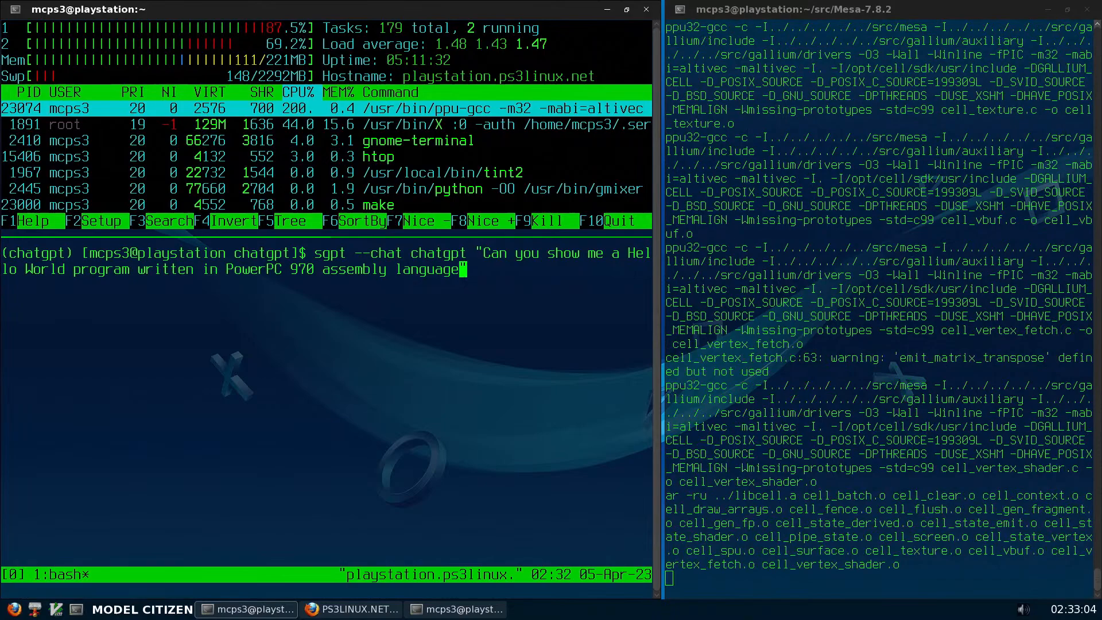
text(?)
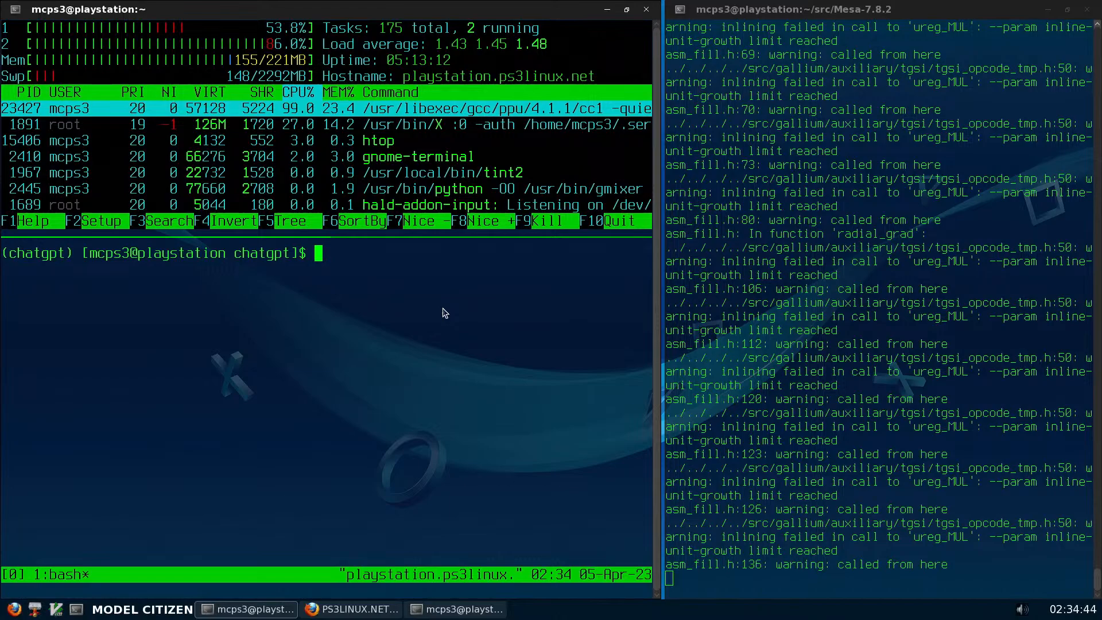
Send "If you help me with my Java homework, should I consider that cheating?"
text(sgpt --chat chatgpt "Can you show me a Hel)
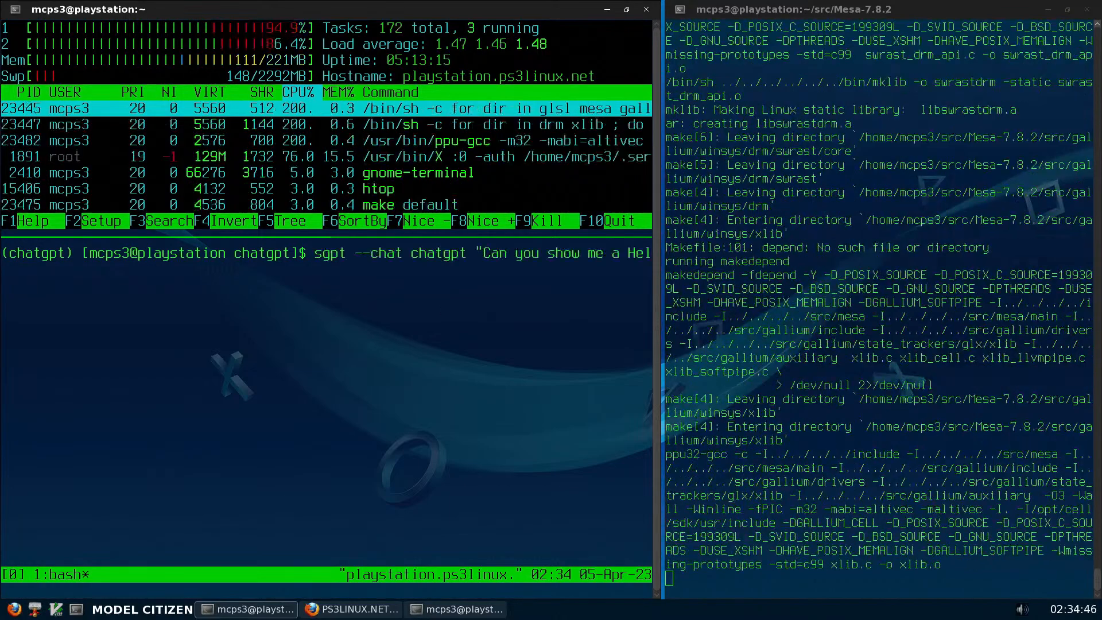
text(lo World program written in PowerPC 970 assembly language)
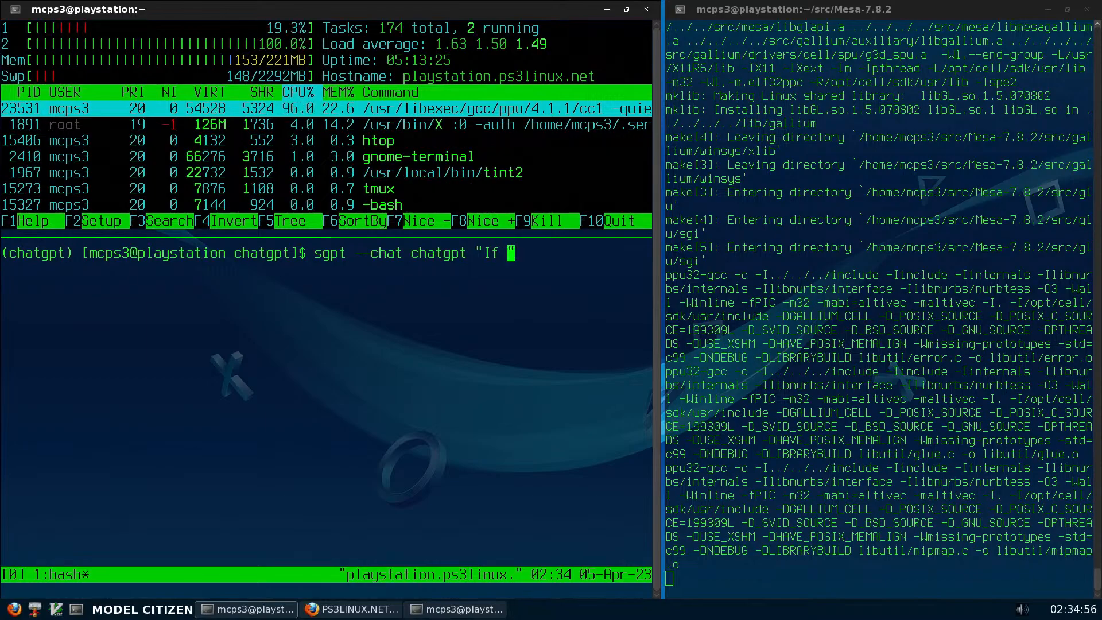
text(you help me w)
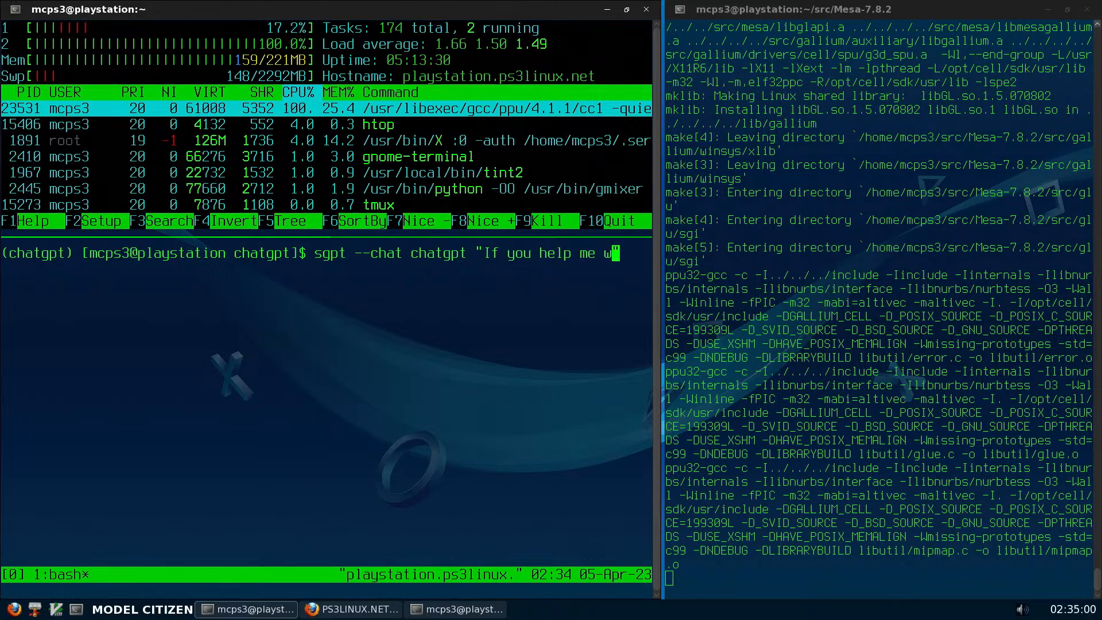
text(ith my Java)
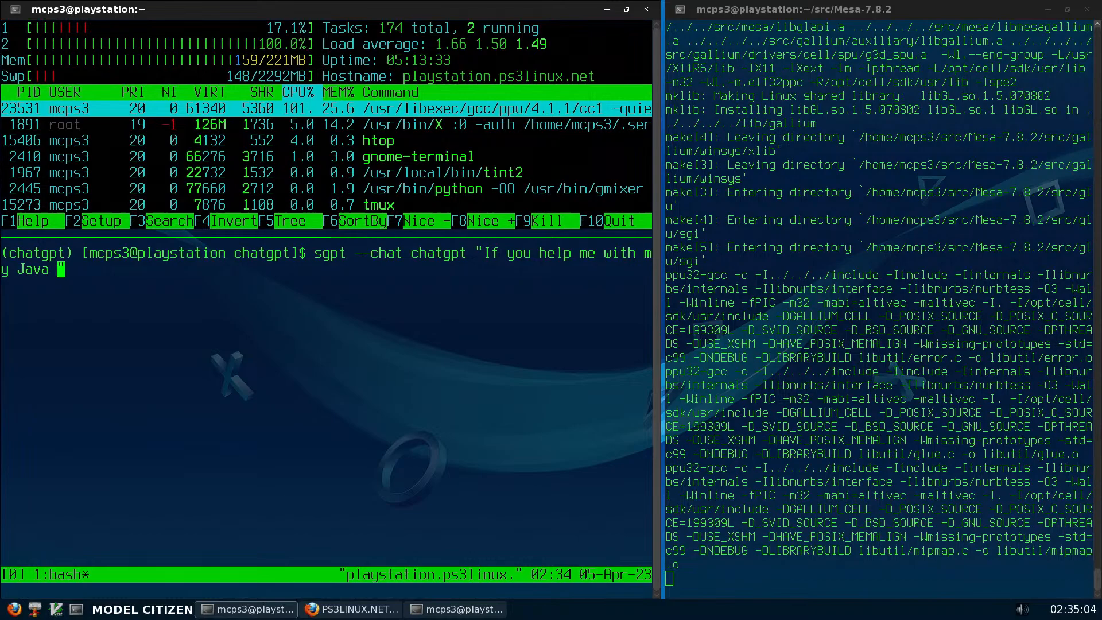
text(homew)
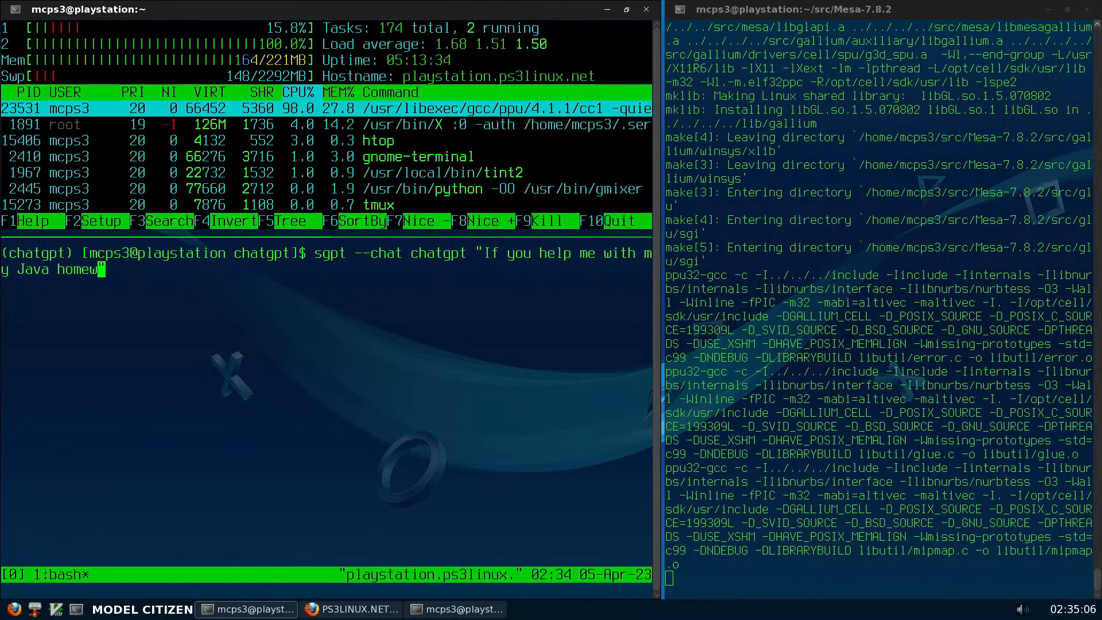
text(ork,)
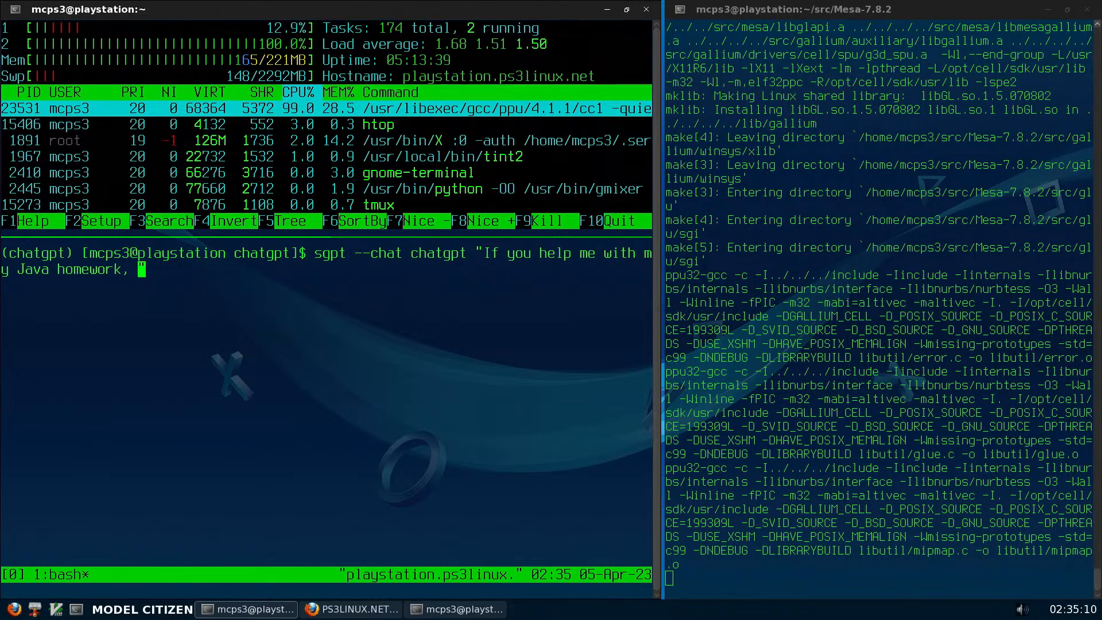
text(should I consider that)
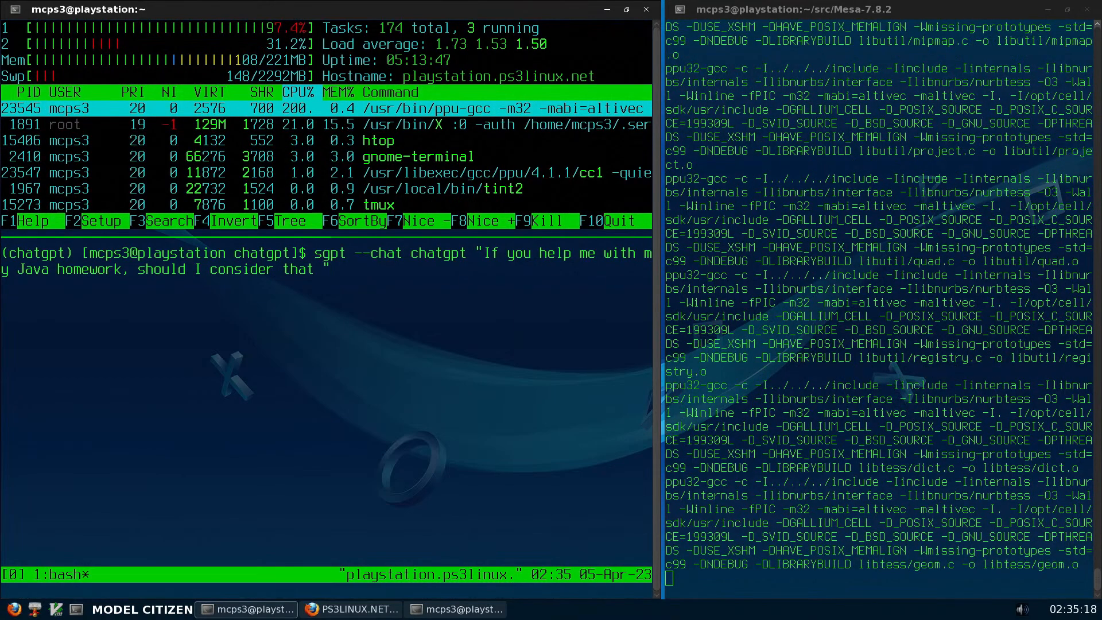
text(ch)
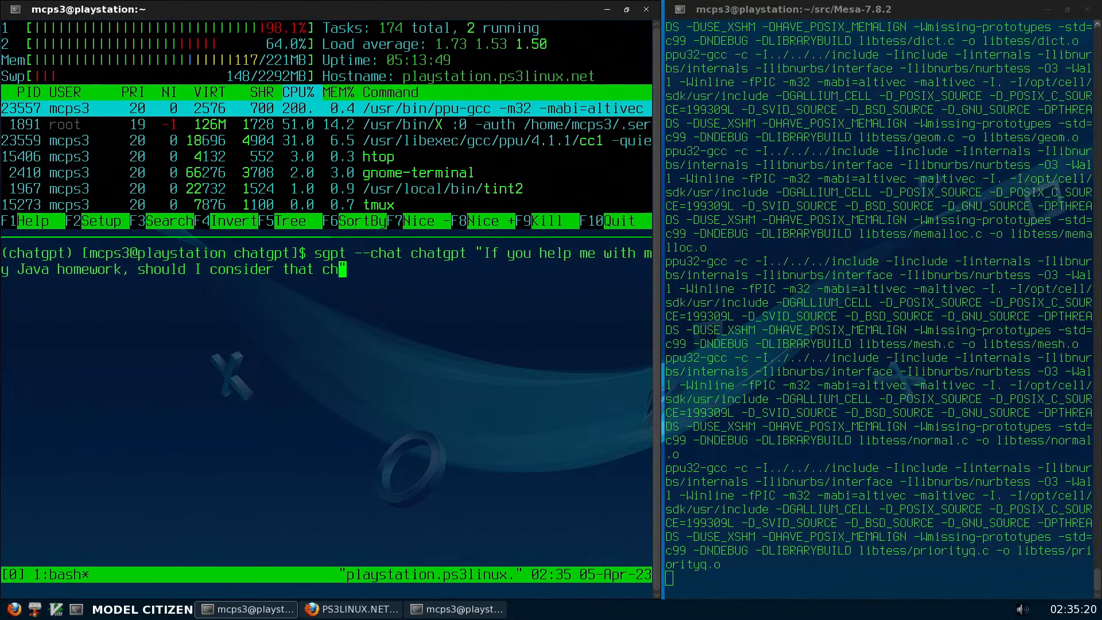
text(eating?)
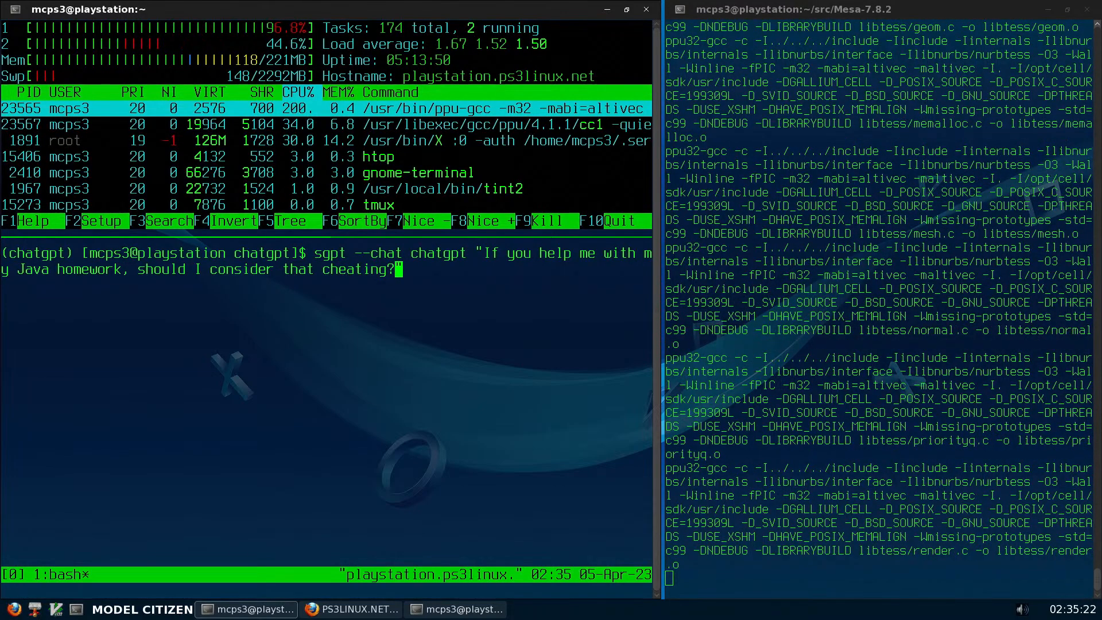
key(Return)
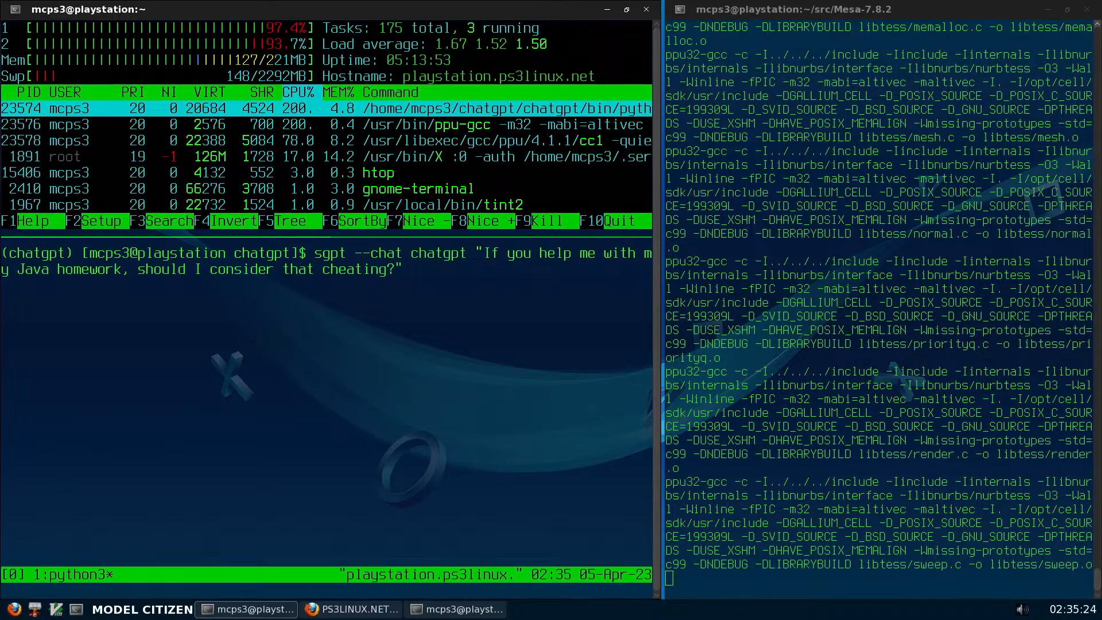